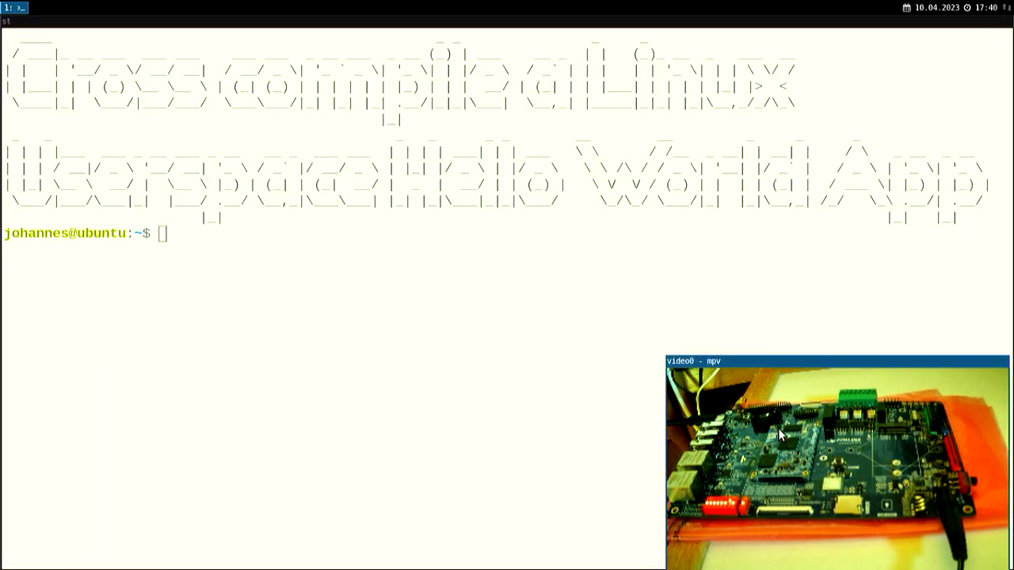
mouse_move(793, 453)
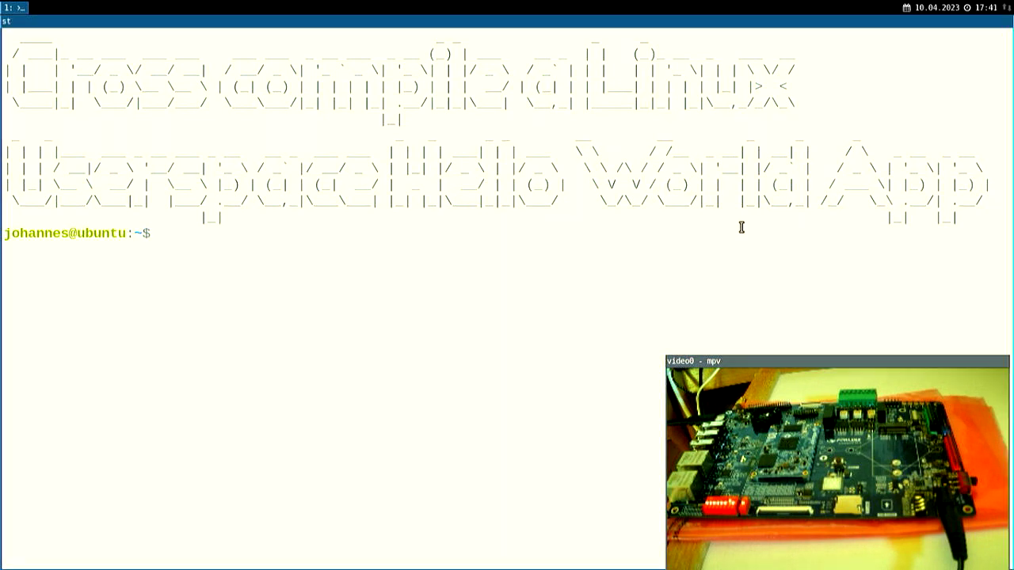
Step: Clear the screen and list /opt/arago-2021.09-aarch64-linux-tisdk/.../usr/bin/aarch64-none-linux-gnu-gcc to confirm it exists
text(clear)
text(ls /o)
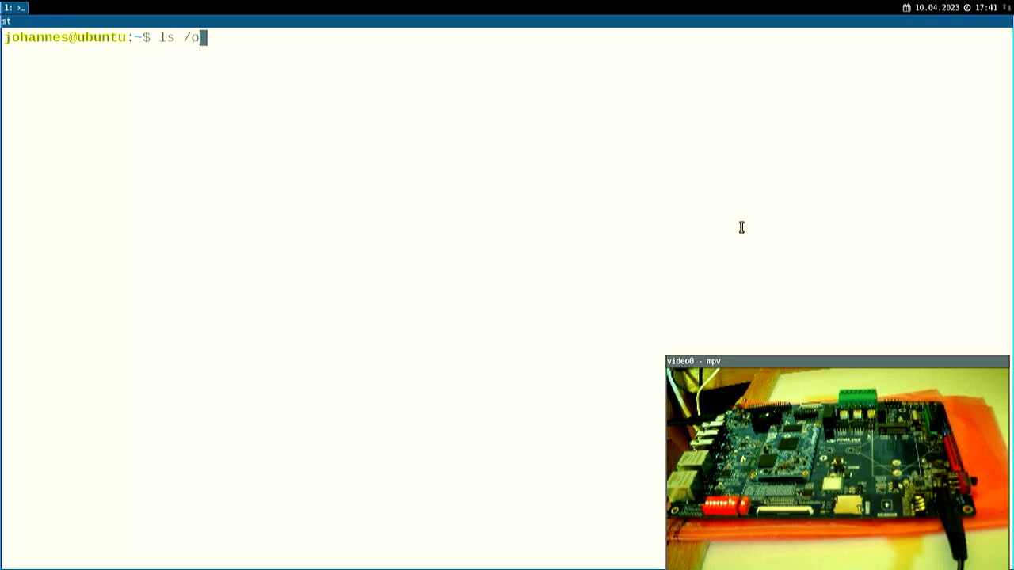
text(pt/)
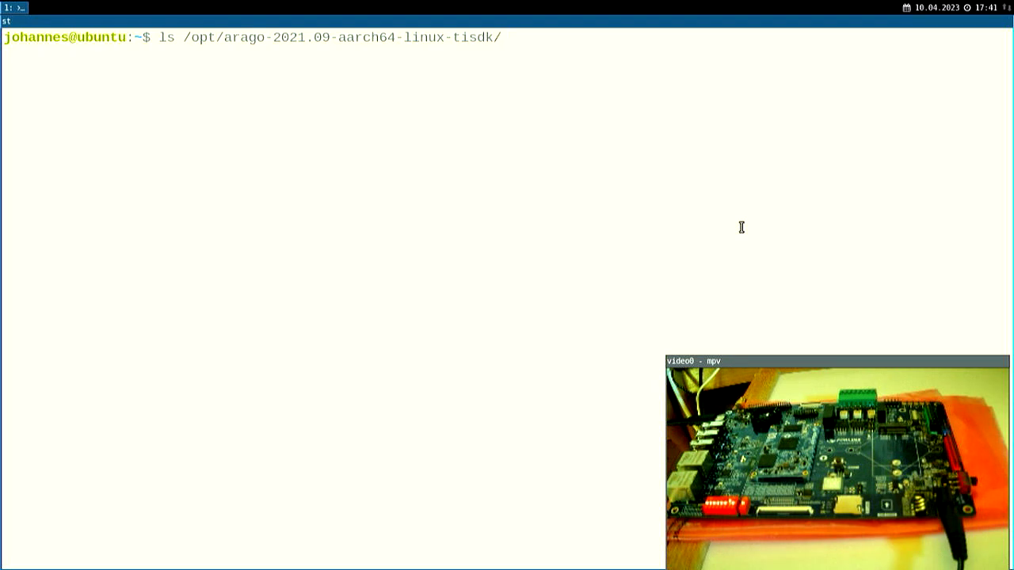
text(sysroots/)
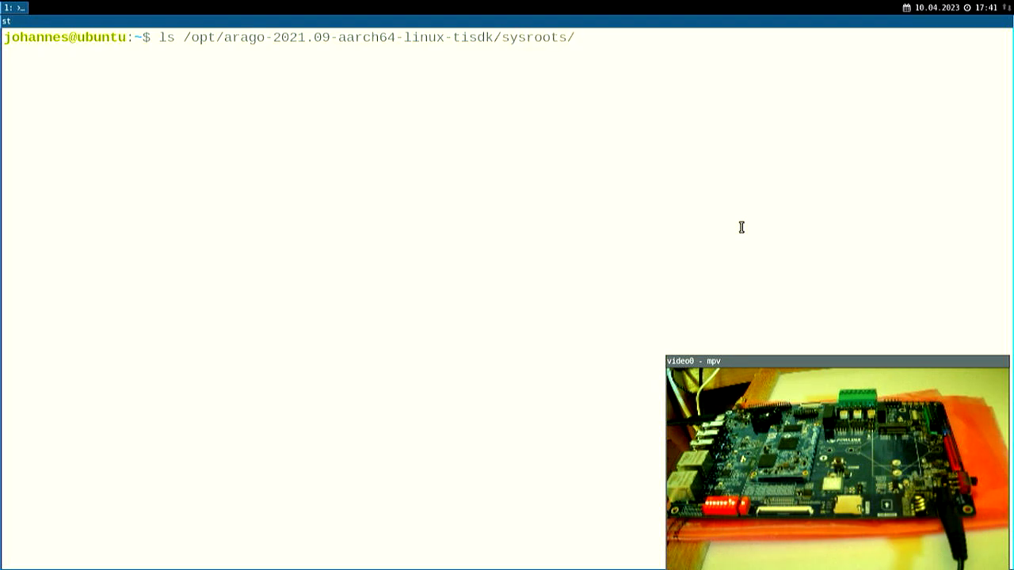
text(x86_64-arago-linux/)
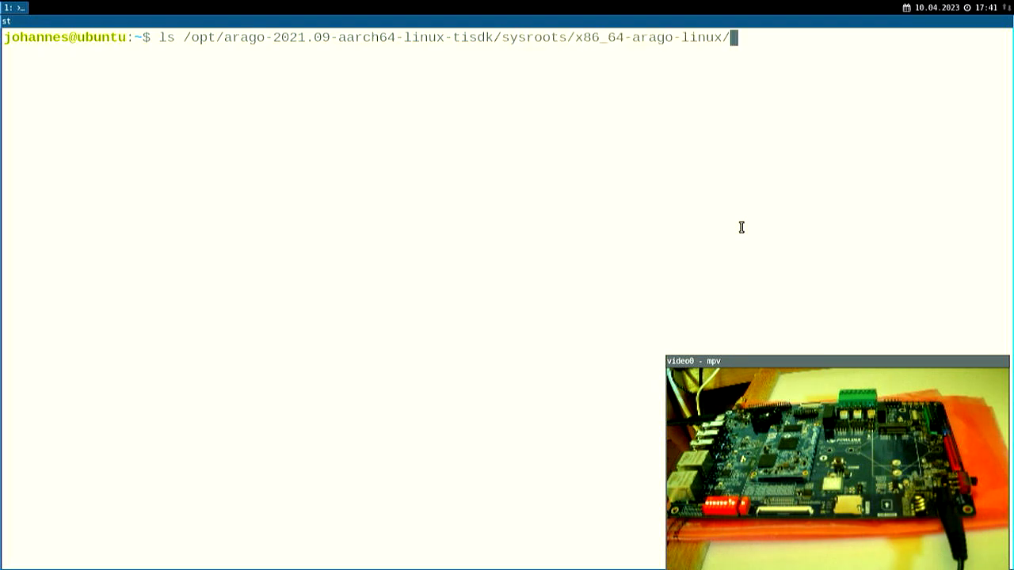
text(us)
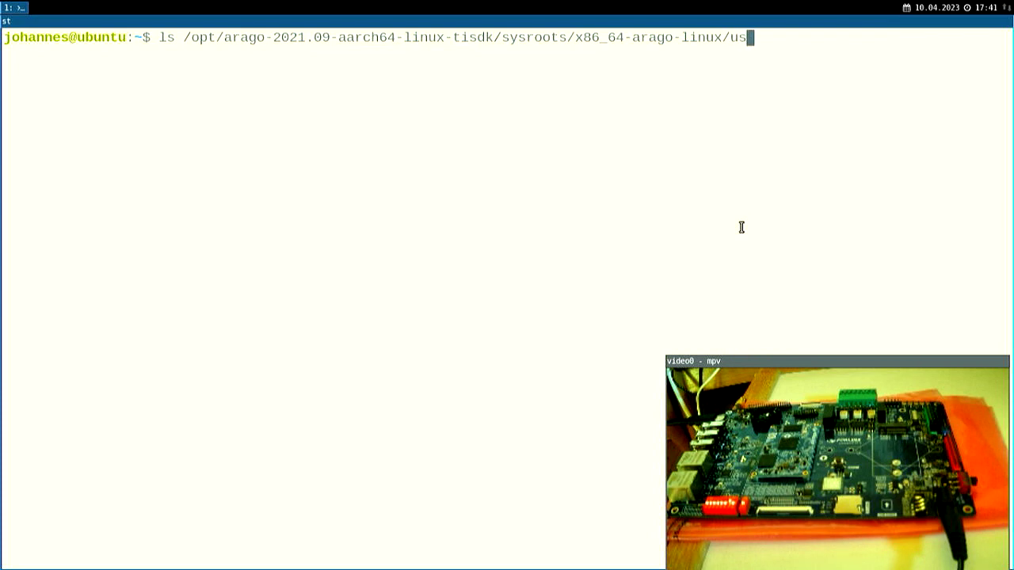
text(r/bin/aarch64-none-linux-gnu-gc)
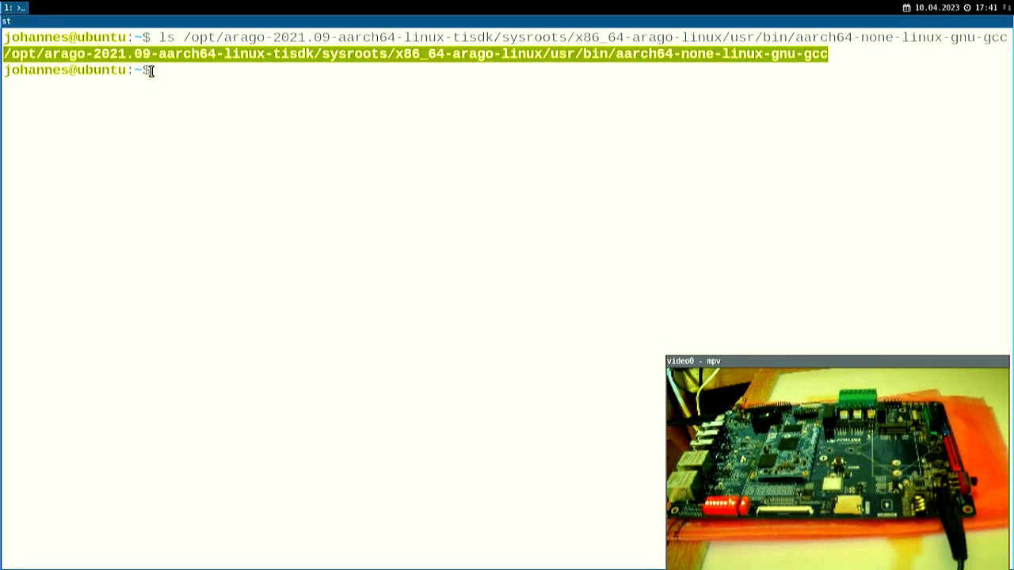
Step: Go to Programmierung/OK6254-linux-sdk/appsrc, create a hello directory and cd into it
text(cd)
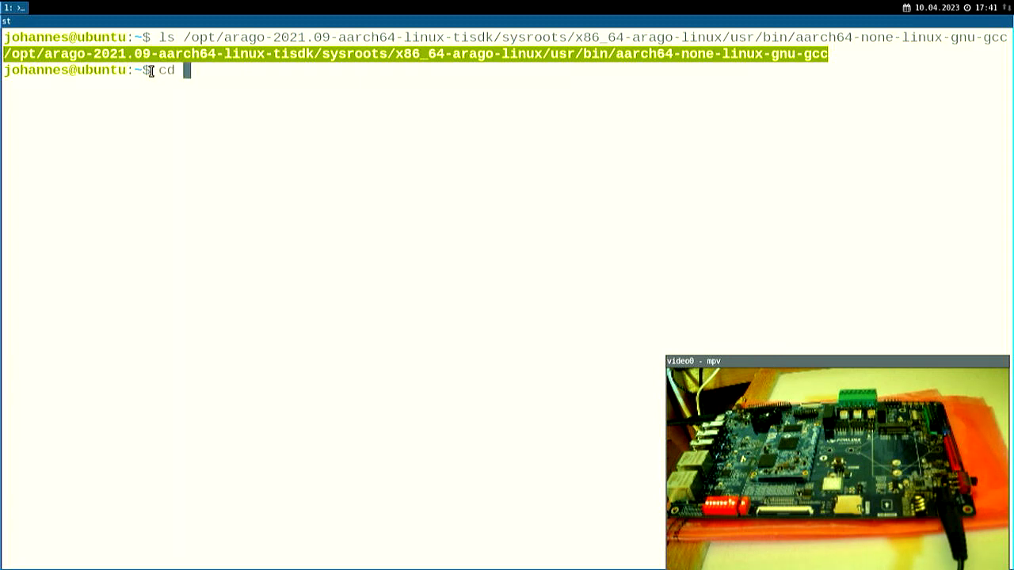
text(Programmierung/)
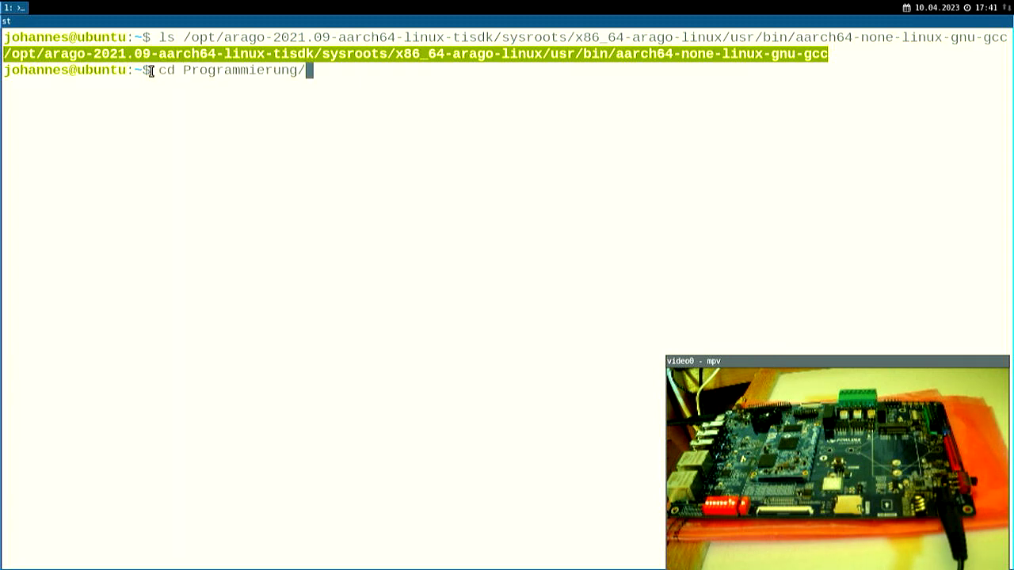
text(OK6254-linux-sdk/)
text(ls)
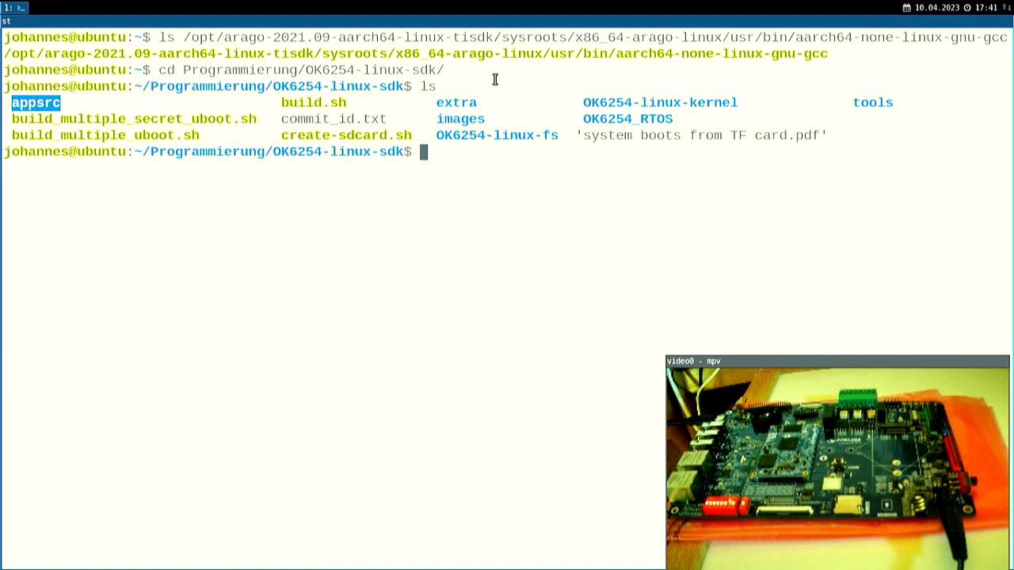
text(cd)
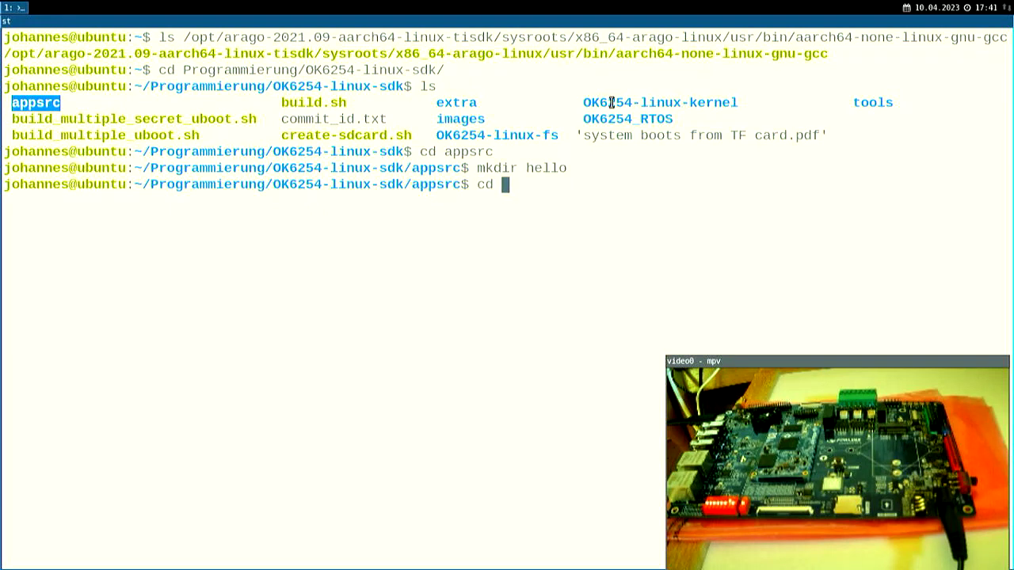
text(hello/)
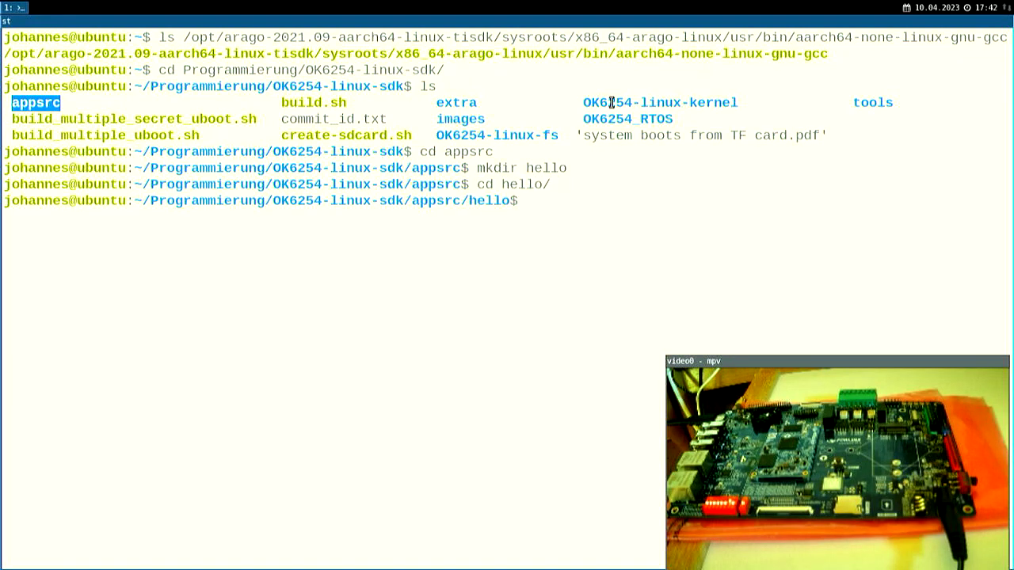
text(vim)
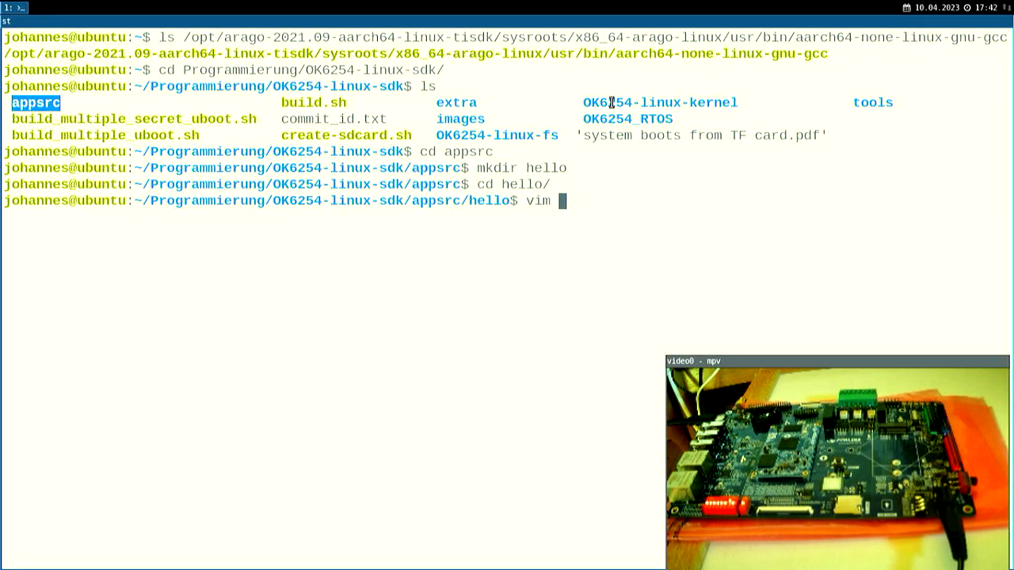
Step: Write helloer.c with stdio.h, a main() printing "Hello from my Forlinx OK6254 board!\n" and return 0
text(helloer.c)
text(int)
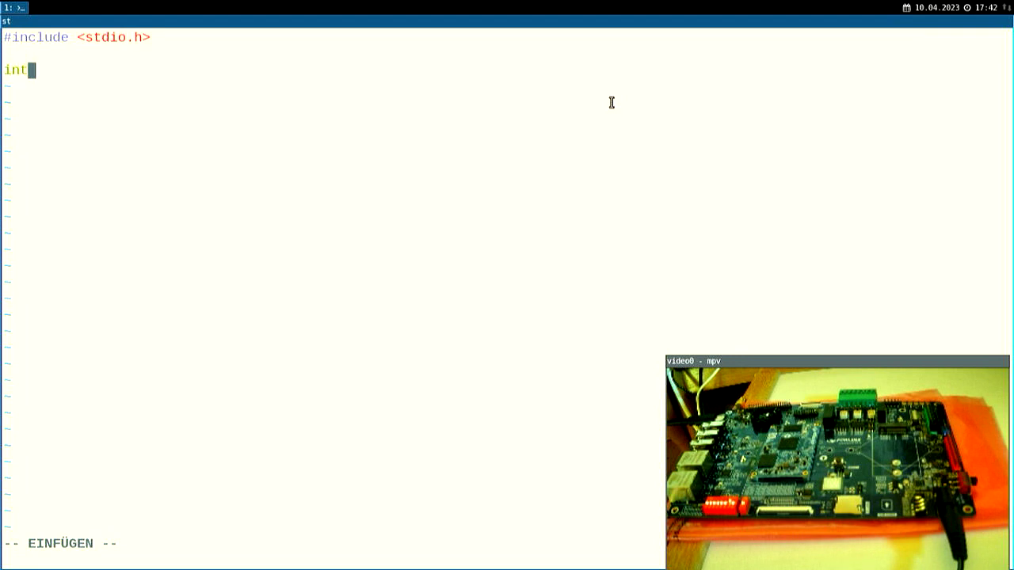
text(main() {)
text(printf()
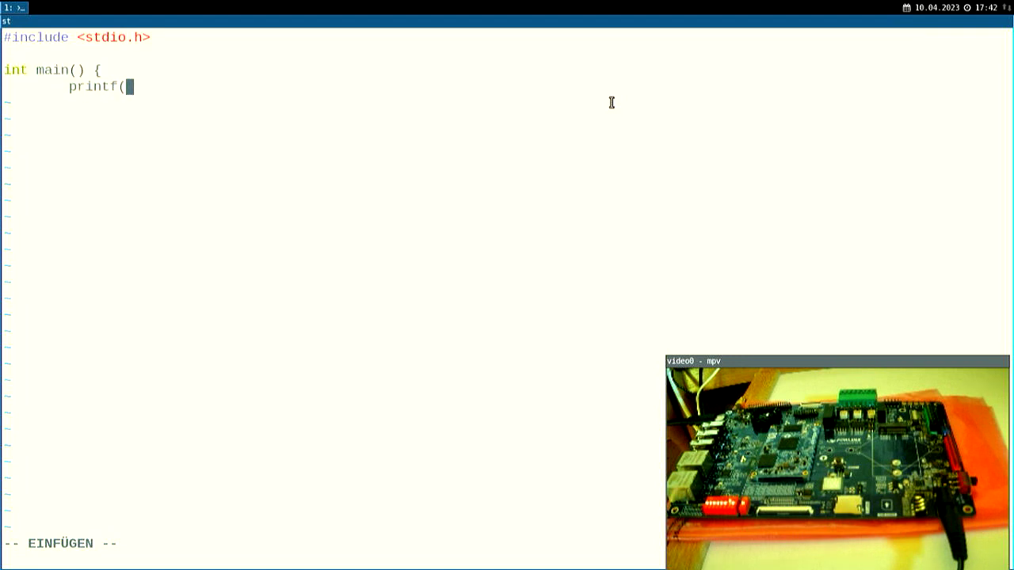
text(")
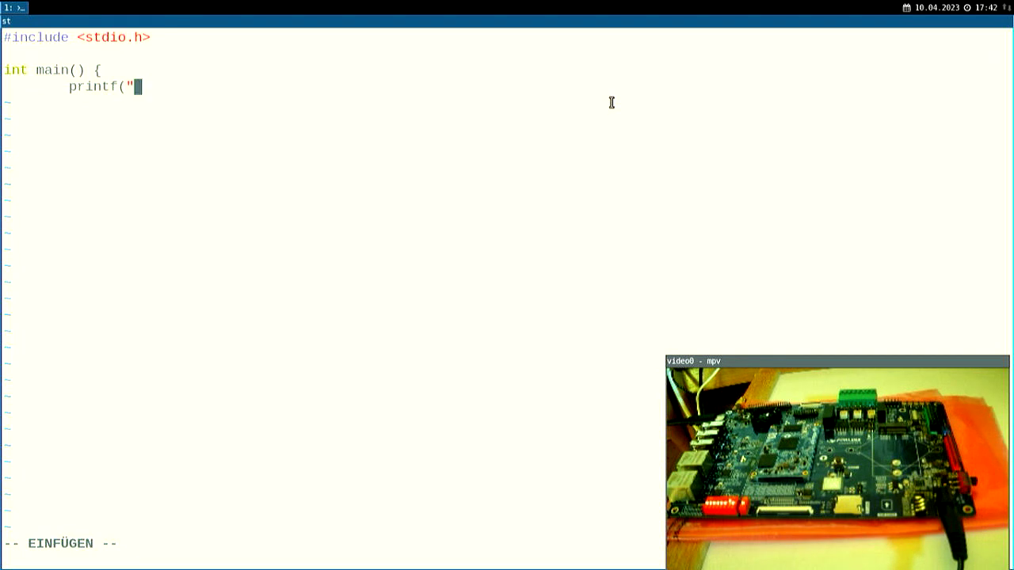
text(Hello)
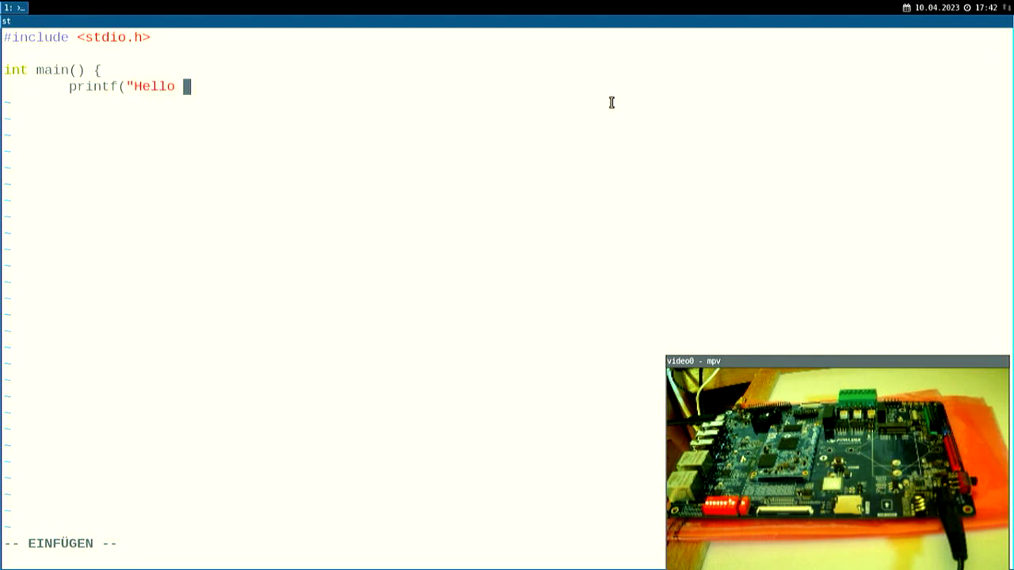
text(from my)
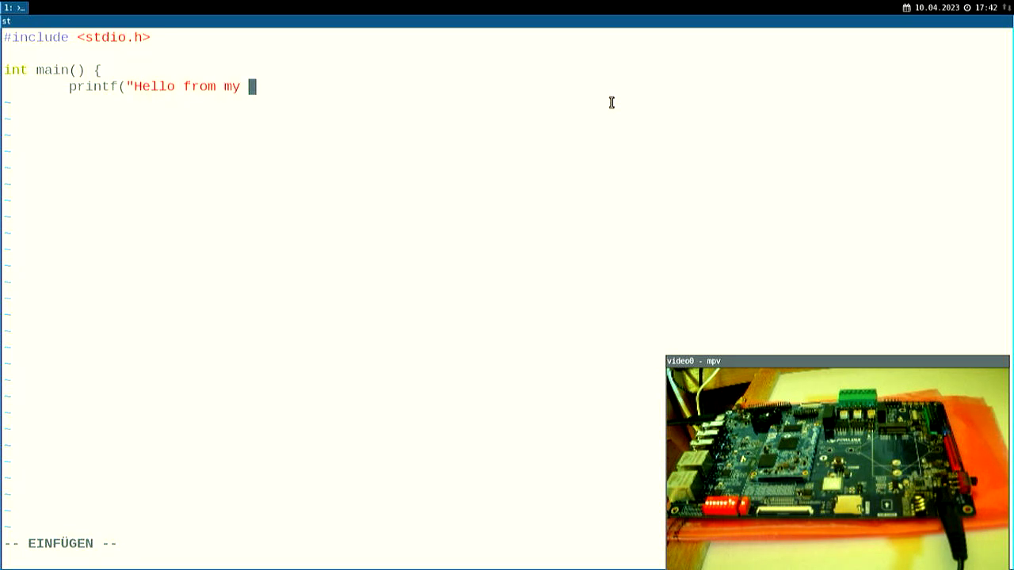
text(Forlinx)
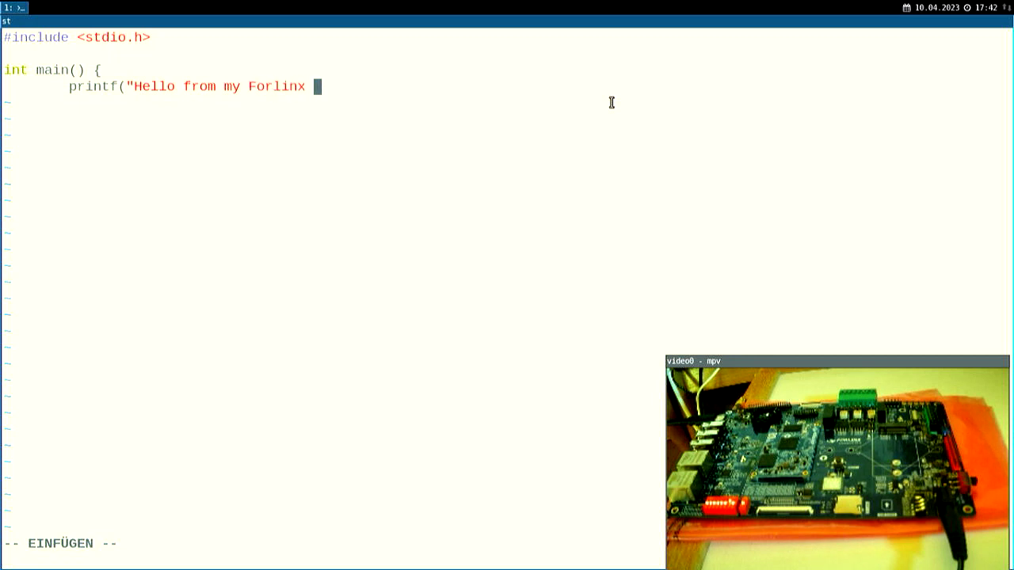
text(OK6254)
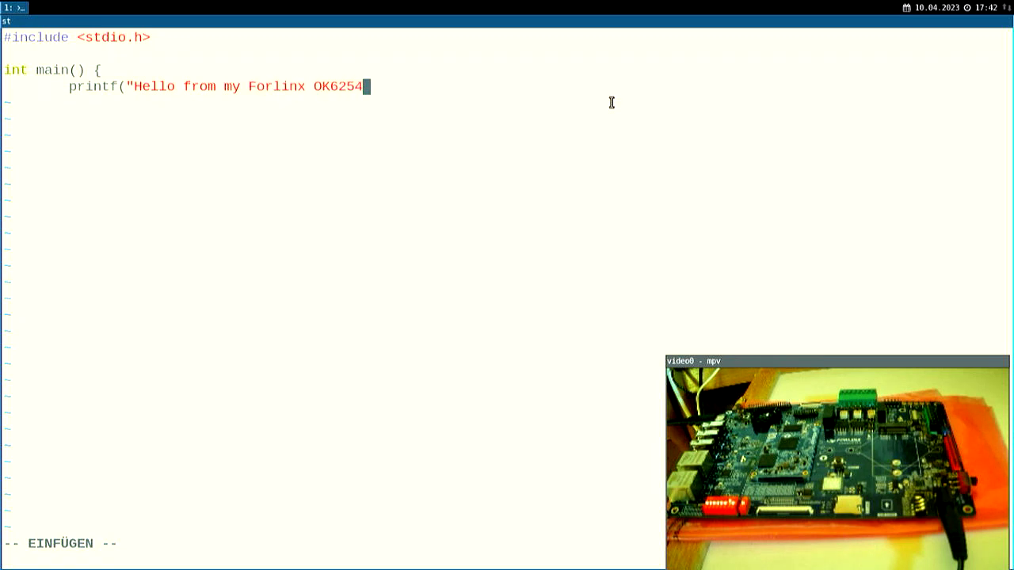
text(board!)
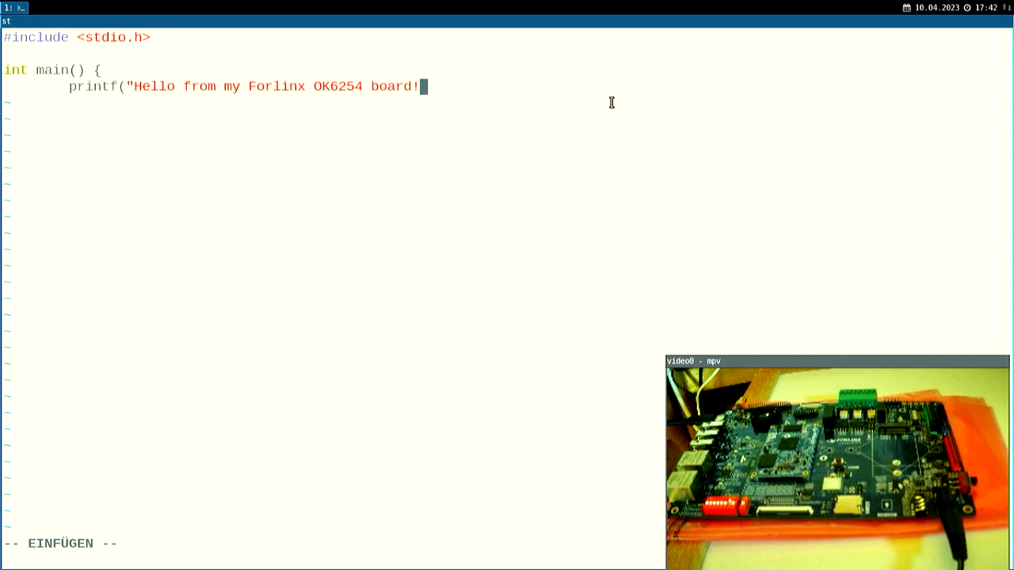
text(\n");)
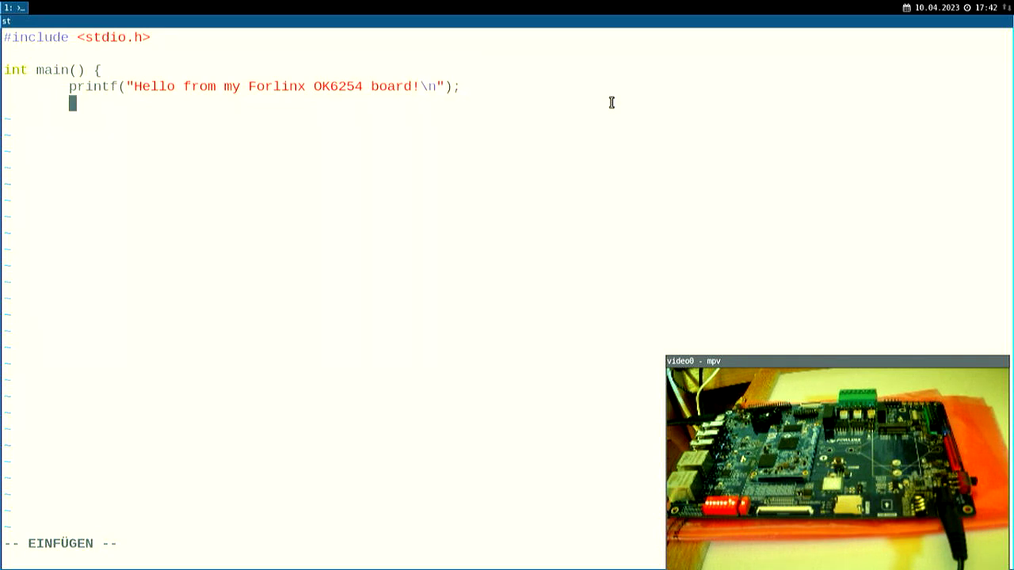
text(return 0;)
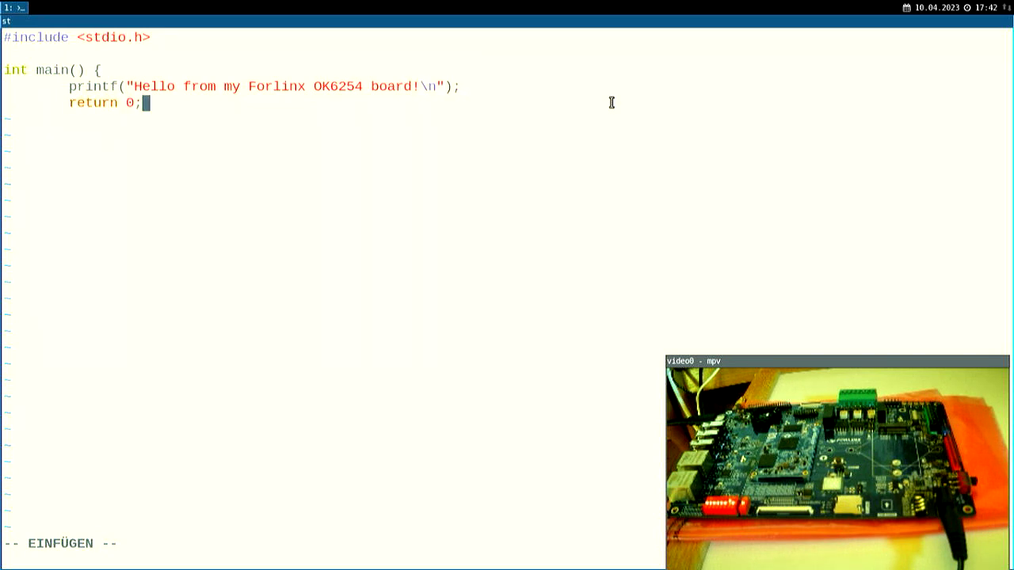
key(Escape)
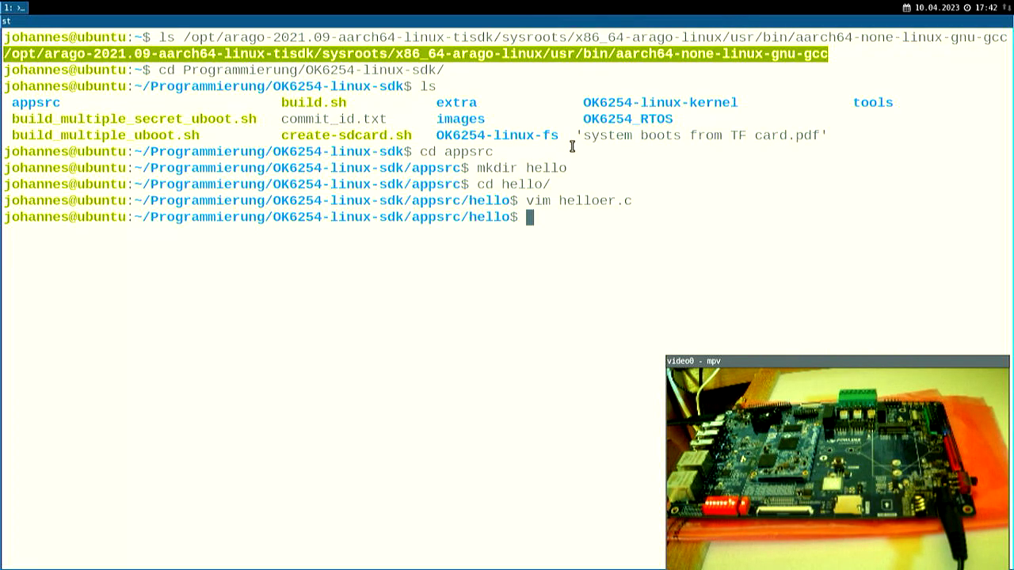
Step: Compile helloer.c with the SDK's aarch64-none-linux-gnu-gcc and run 'file helloer' to confirm an aarch64 ELF
text(/opt/arago-2021.09-aarch64-linux-tisdk/sysroots/x86_64-arago-linux/usr/bin/aarch64-none-linux-gnu-gcc helloer.c -o helloer)
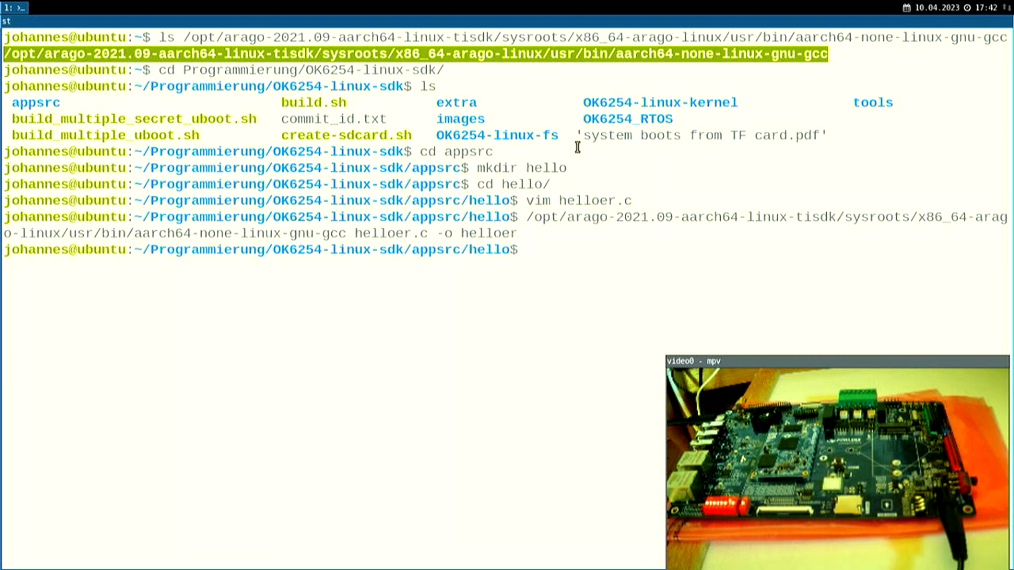
text(file)
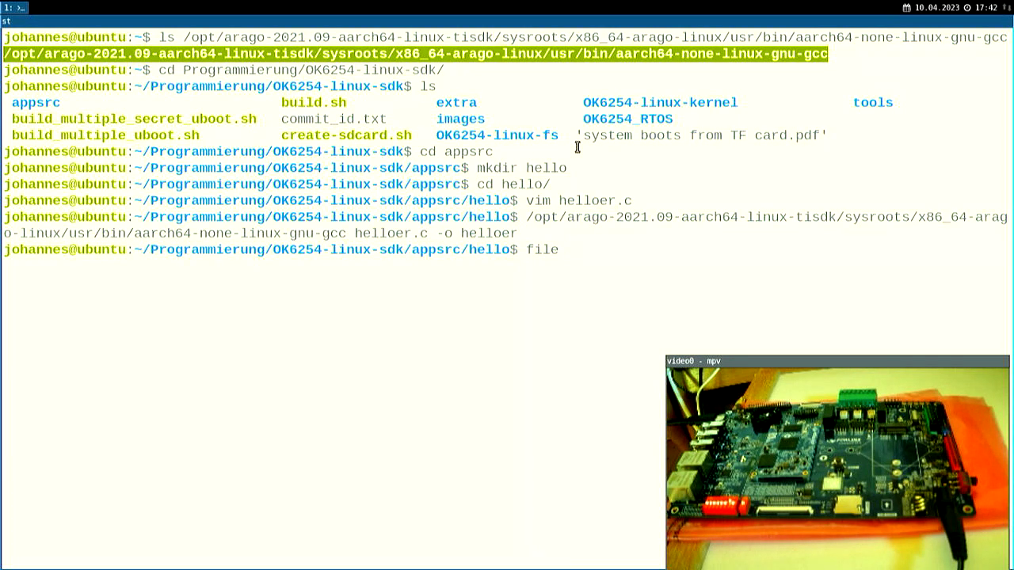
text(helloer)
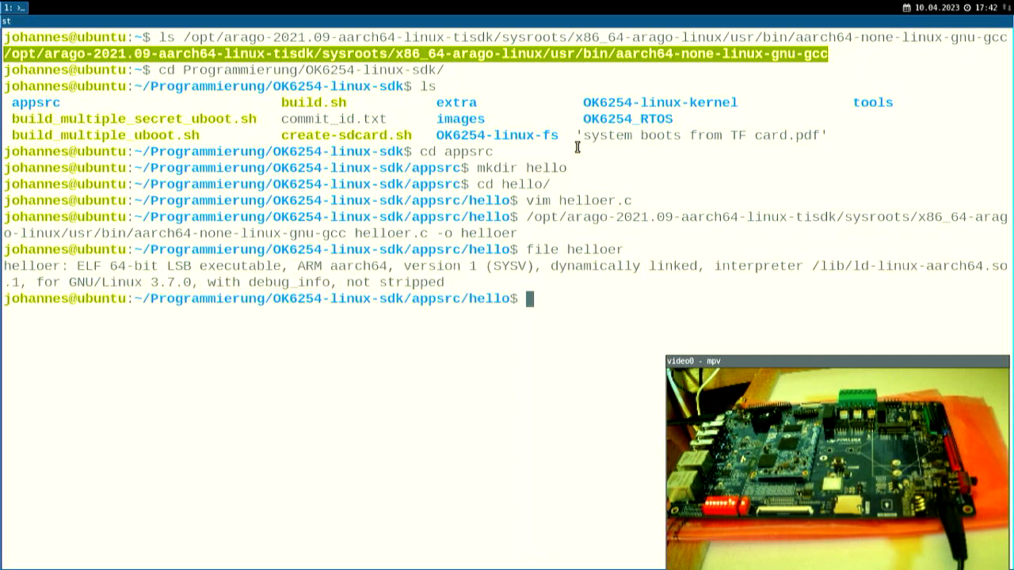
mouse_move(162, 266)
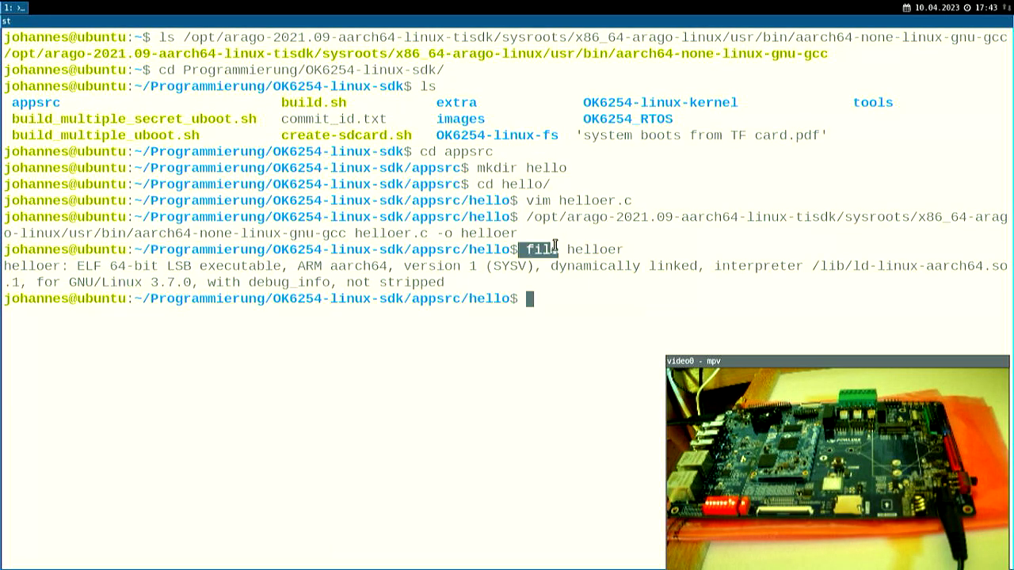
text(vim)
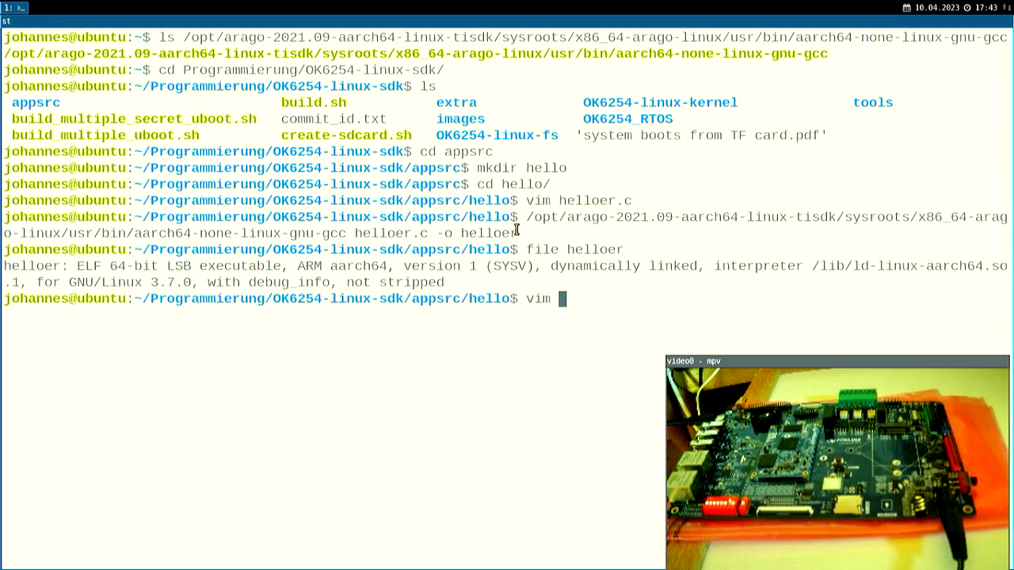
Step: Create a Makefile setting CC to the SDK's aarch64 gcc with a helloer target building helloer.c
text(Makefile)
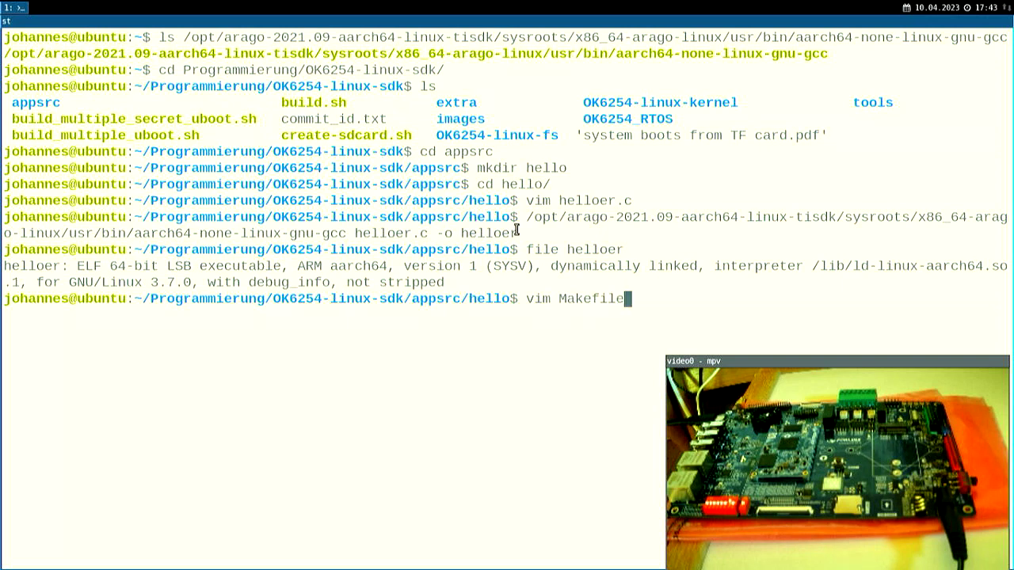
key(Return)
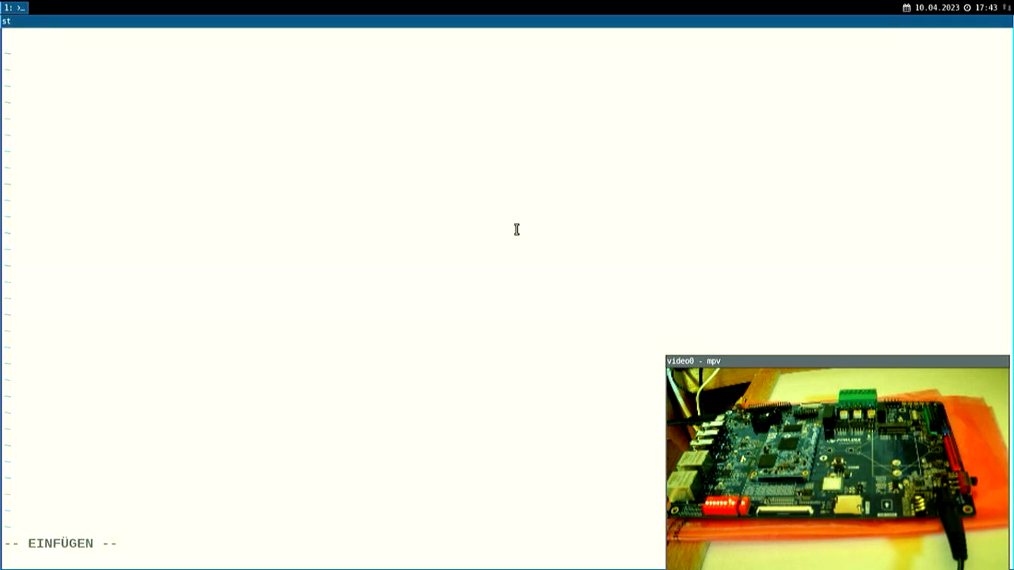
text(CC=)
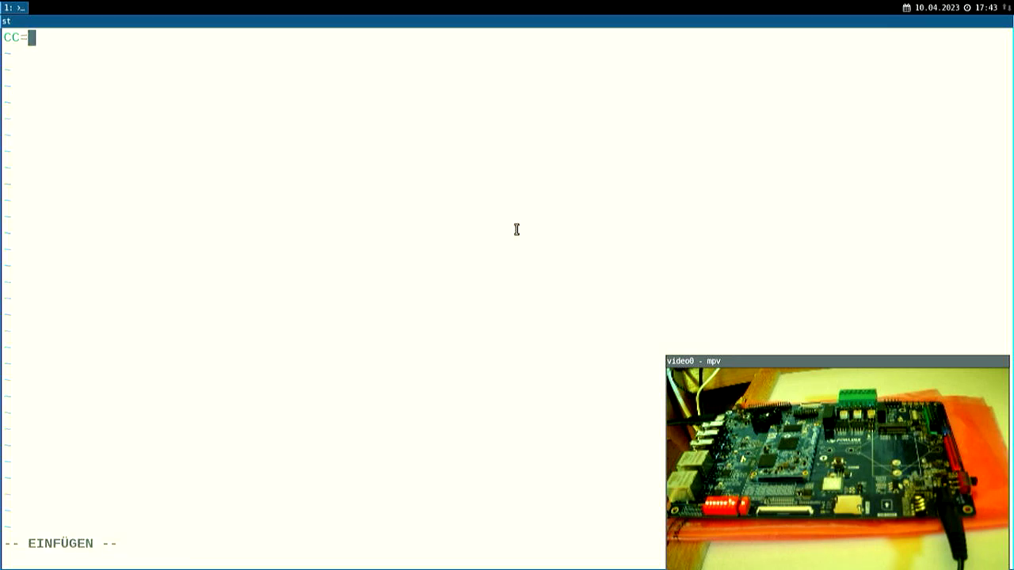
text(/opt/arago-2021.09-aarch64-linux-tisdk/sysroots/x86_64-arago-linux/usr/bin/aarch64-none-linux-gnu-gcc)
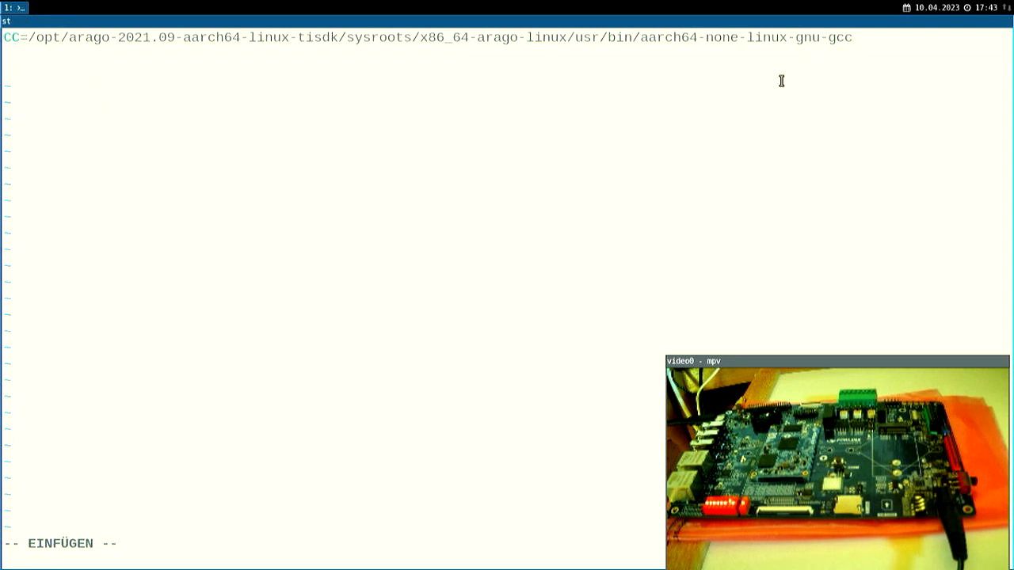
text(hell)
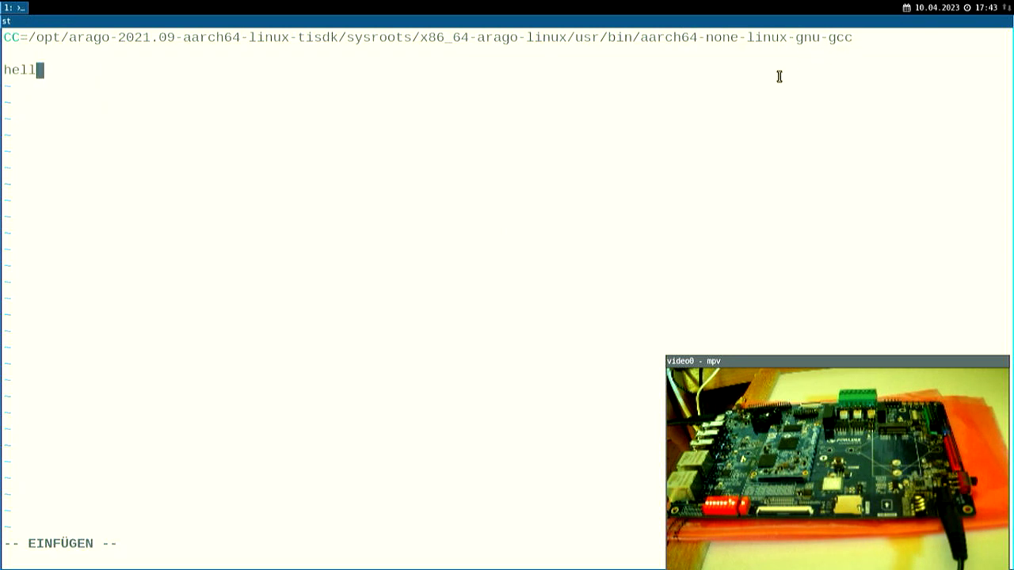
text(oer:)
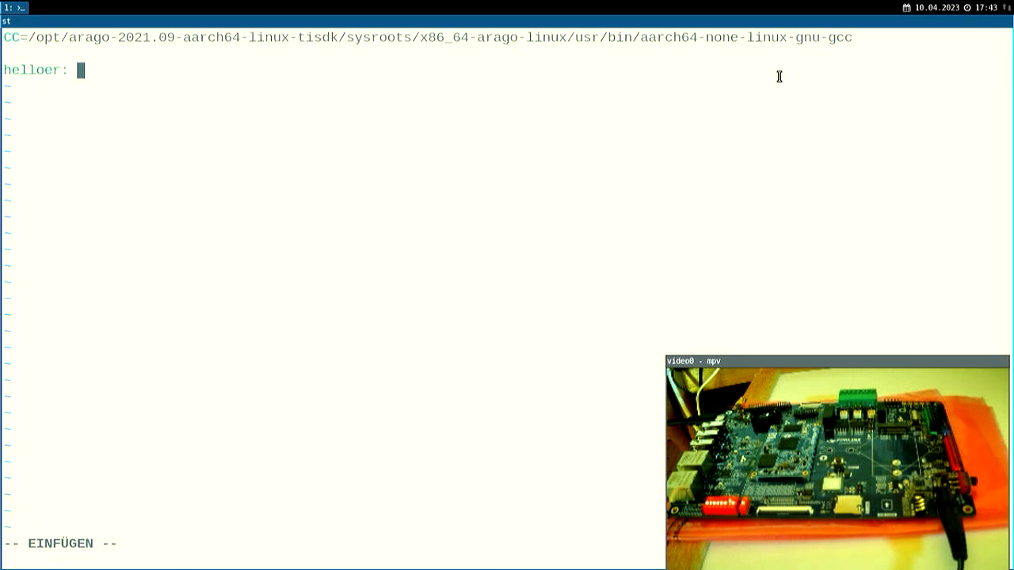
text(helloer.c)
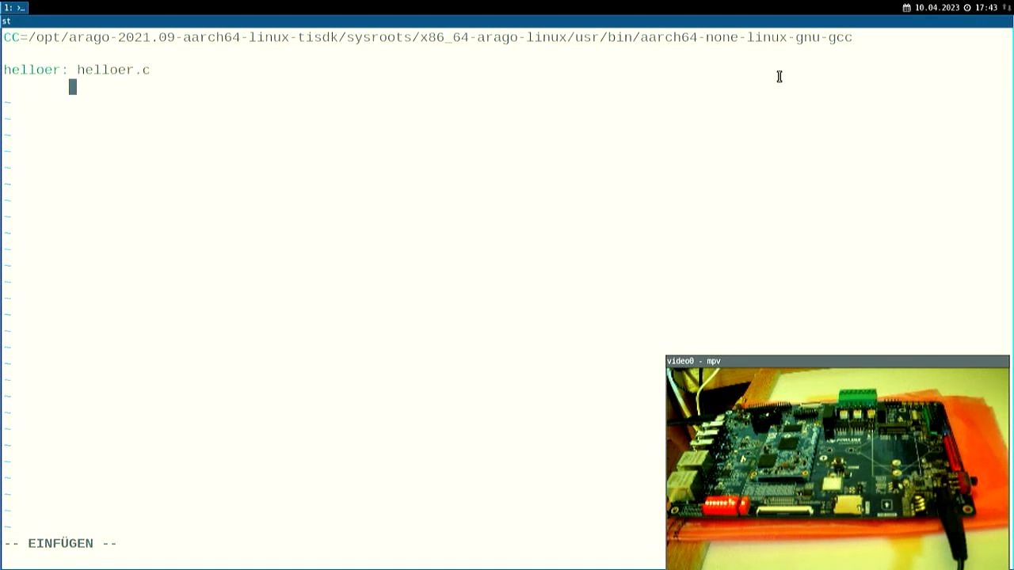
text($(CC) h)
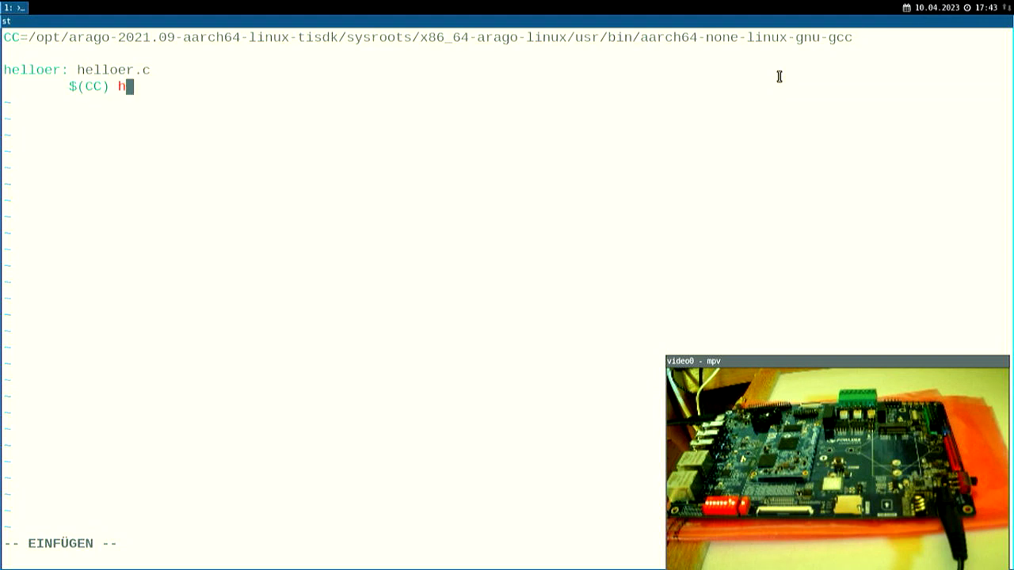
text(elloer.c -o)
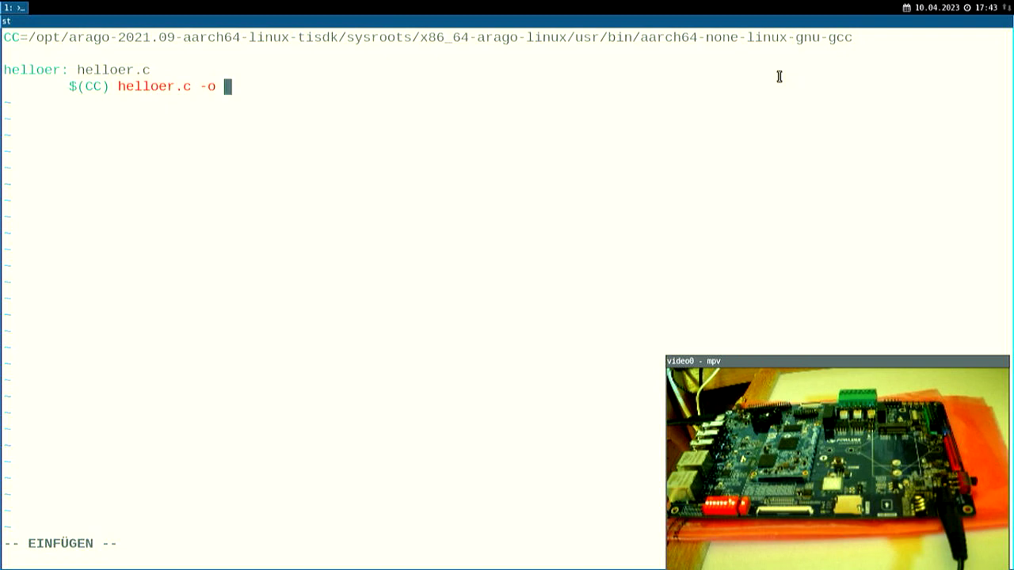
text(helloer)
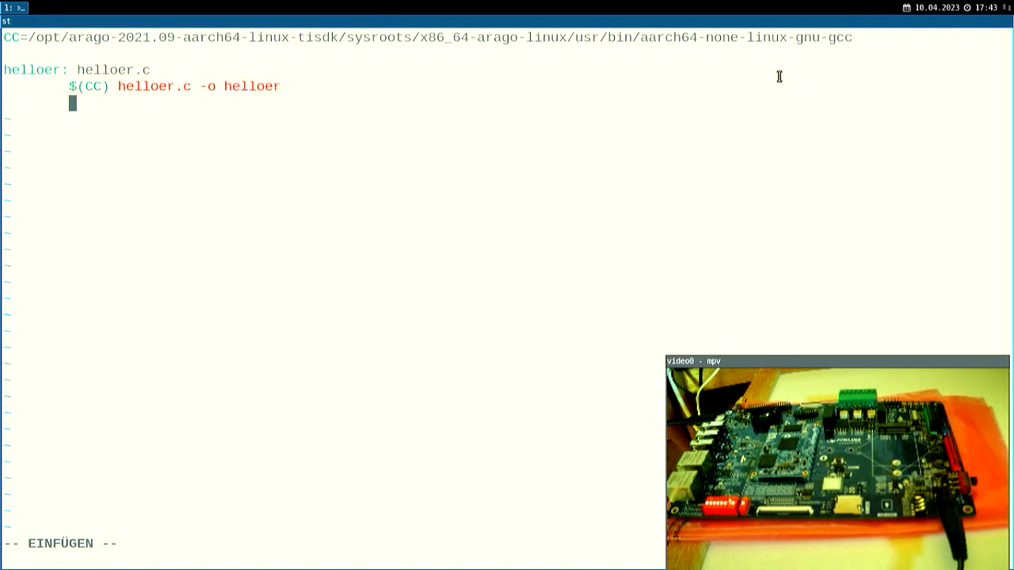
Step: Add a clean rule running rm -f helloer and save the Makefile
text(clean:)
text(rm)
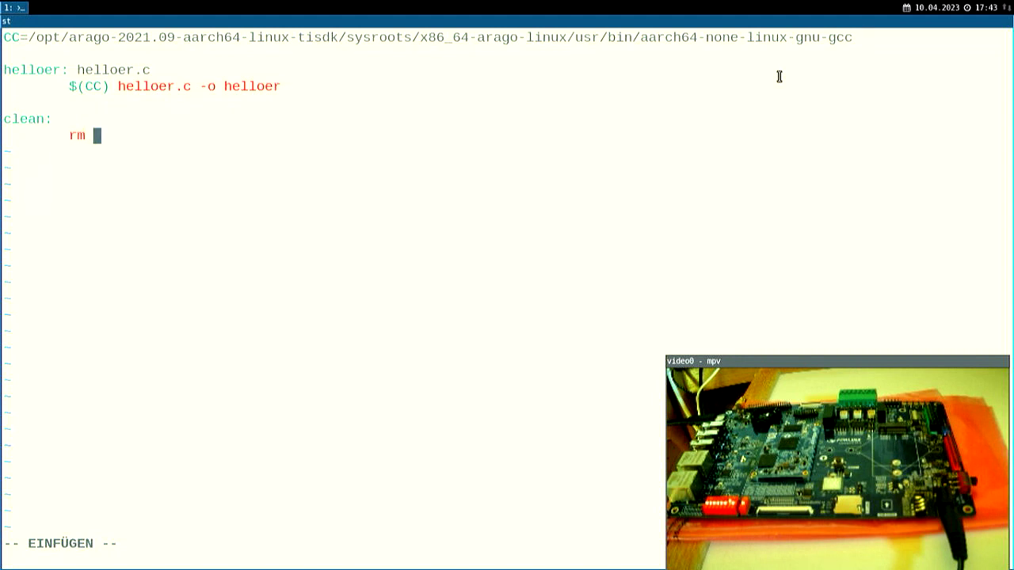
text(-f helloer)
text(apply)
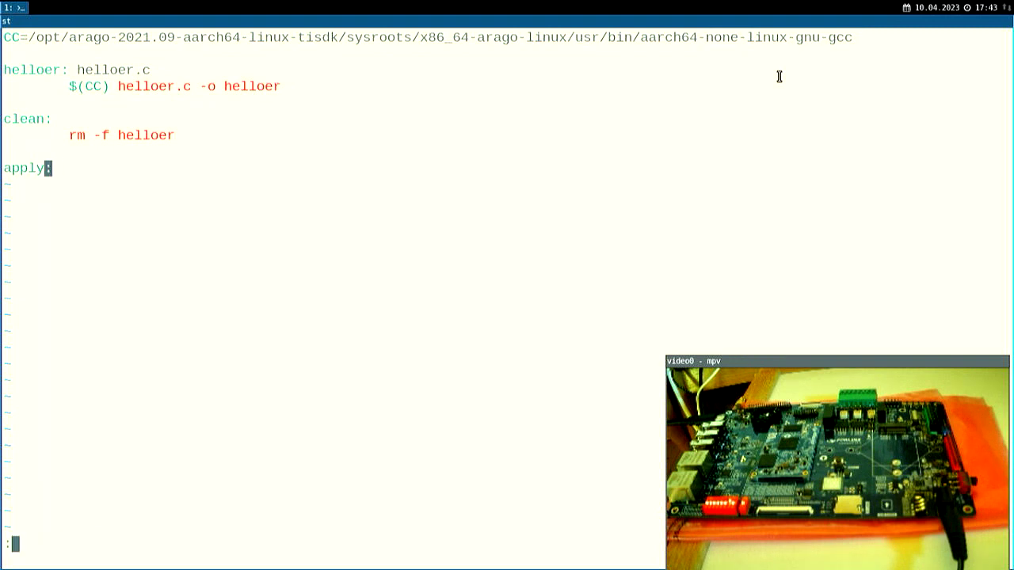
text(:w)
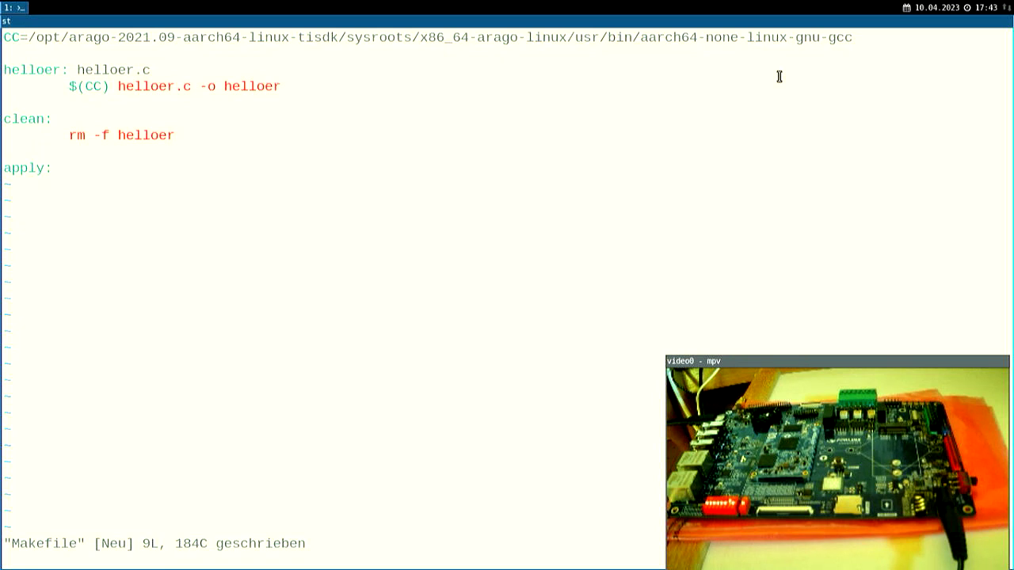
Step: From vim, list ../../OK6254-linux-fs/rootfs/usr/bin to verify the rootfs path
text(:! l)
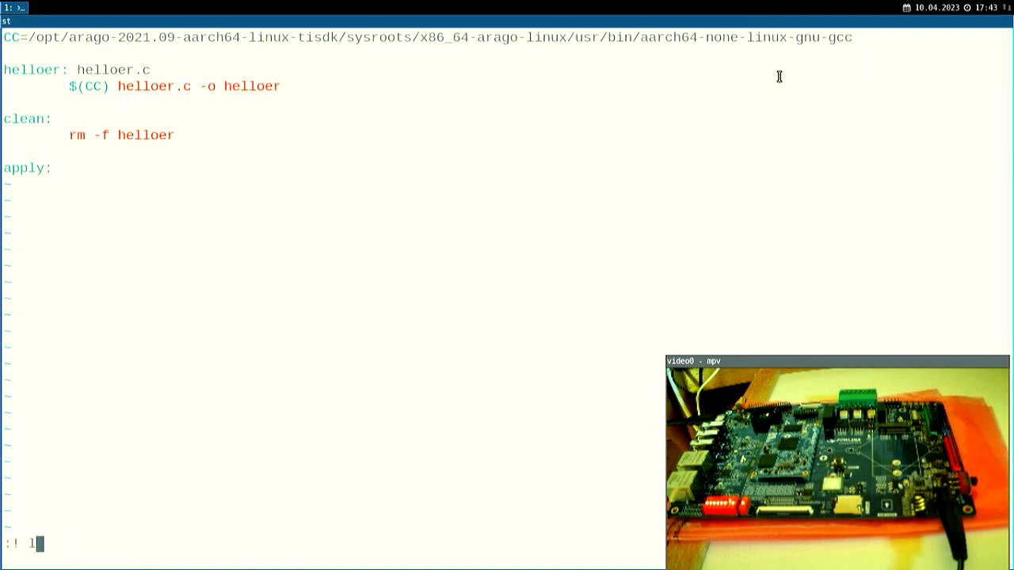
text(s ../..)
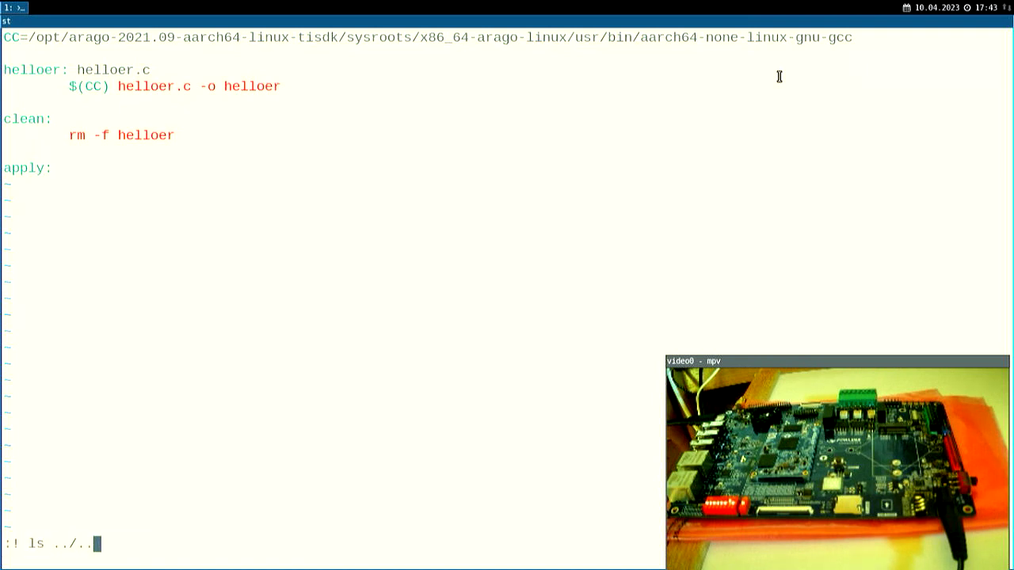
text(/OK6254-linux-fs/)
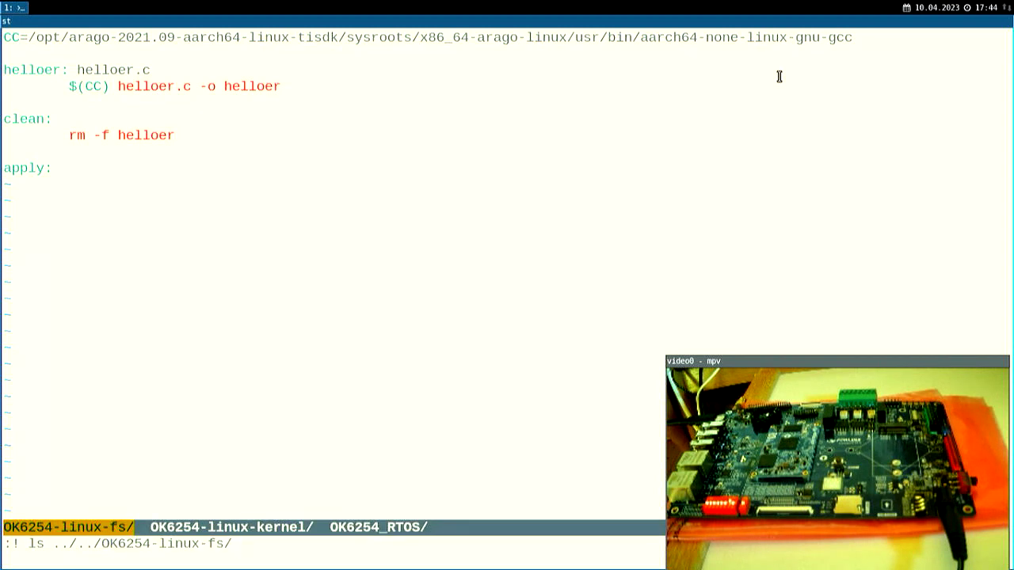
text(rootfs/)
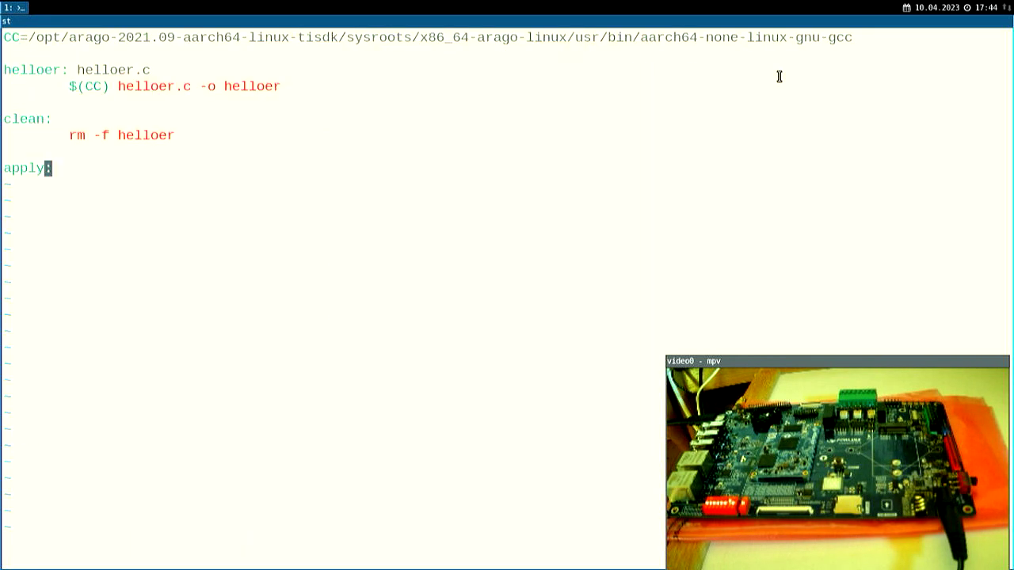
text(:! ls ../../OK6254-linux-fs/rootfs/usr/bin)
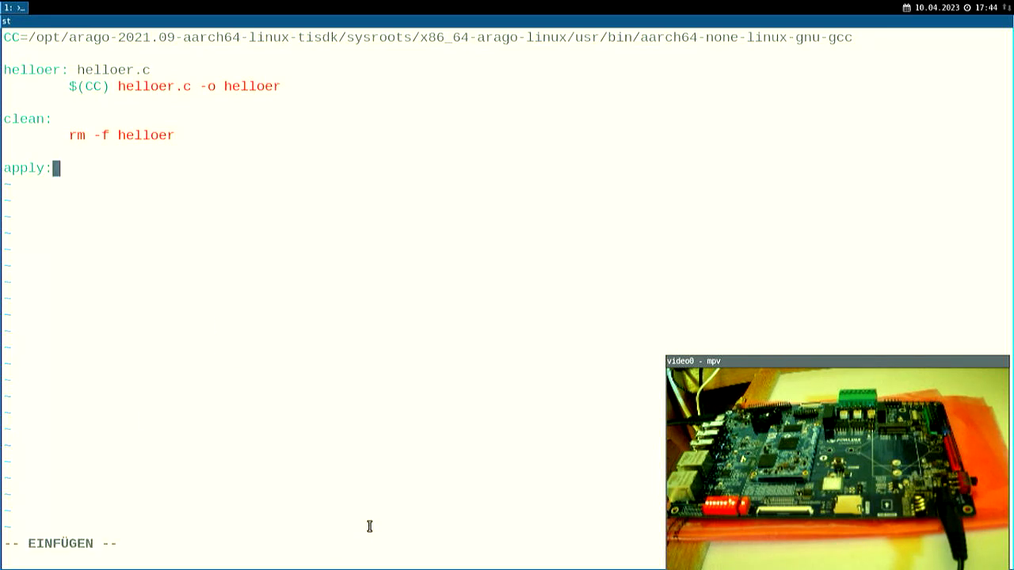
Step: Add an apply rule copying helloer into ../../OK6254-linux-fs/rootfs/usr/bin
text(helloer)
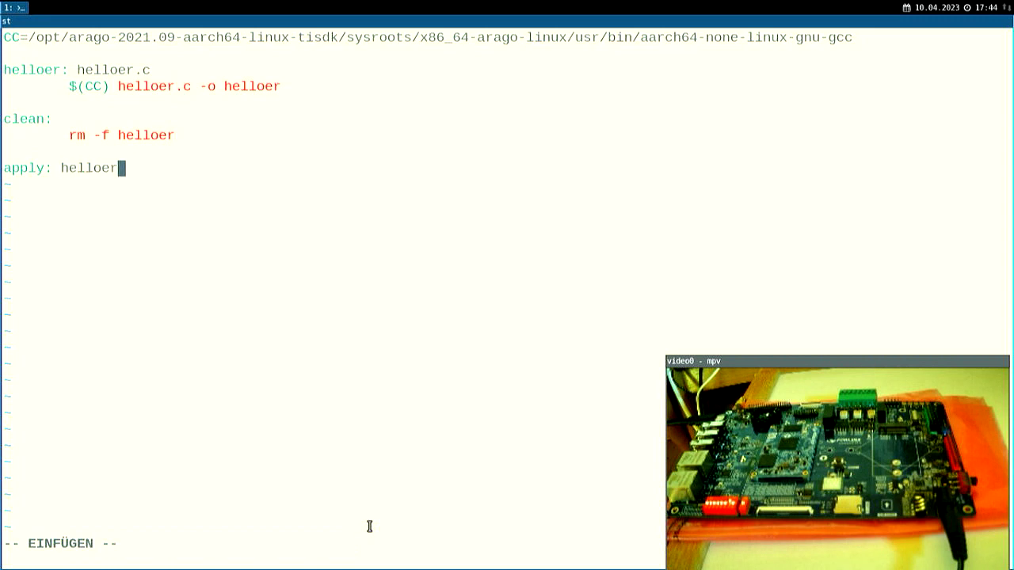
mouse_move(487, 359)
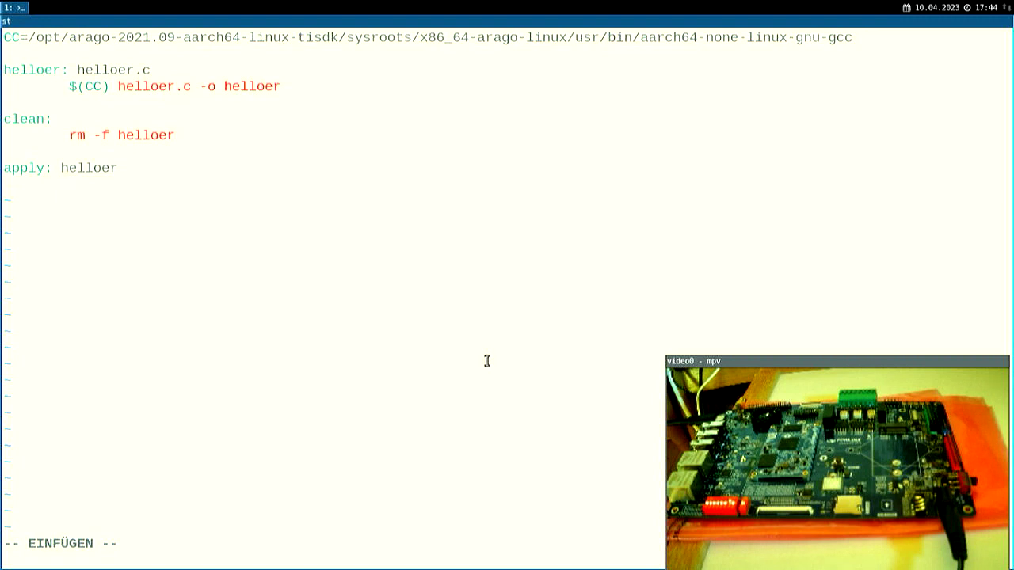
text(cp)
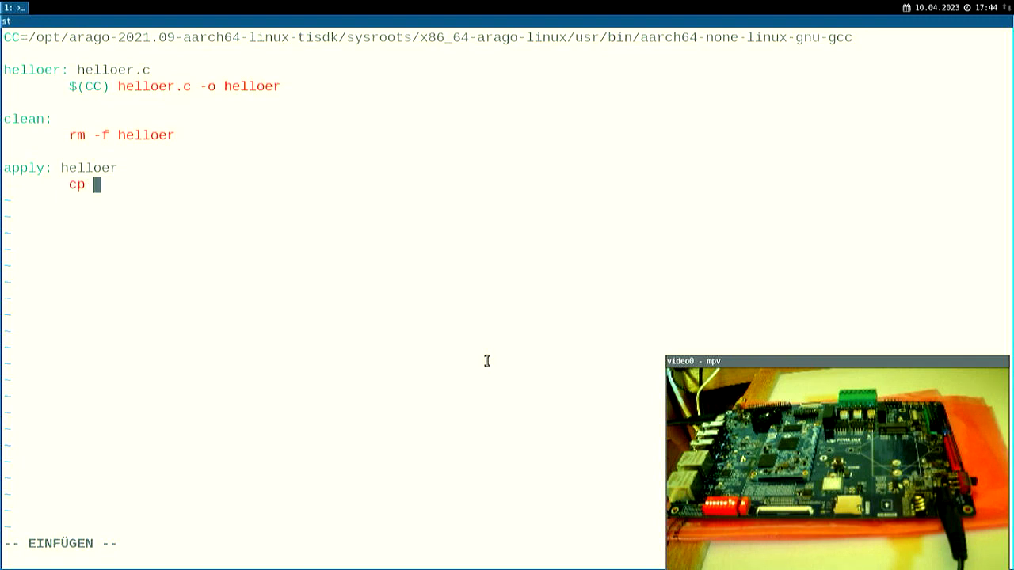
text(helloer)
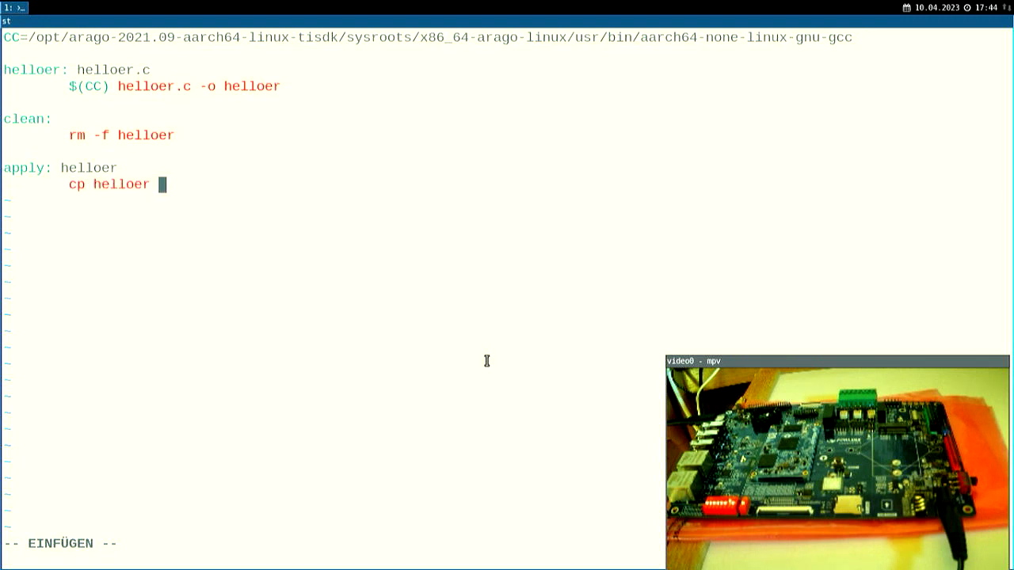
text(../../OK6254-linux-fs/rootfs/usr/bin)
text(ma)
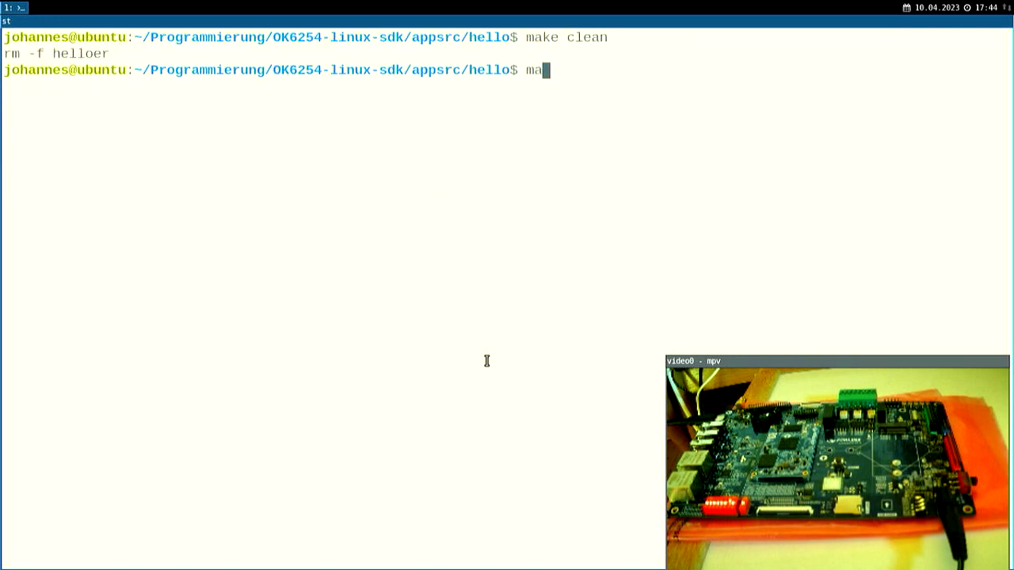
Step: Run make, then sudo make apply to install helloer into the rootfs, and list /media/johannes/rootfs/
text(ke)
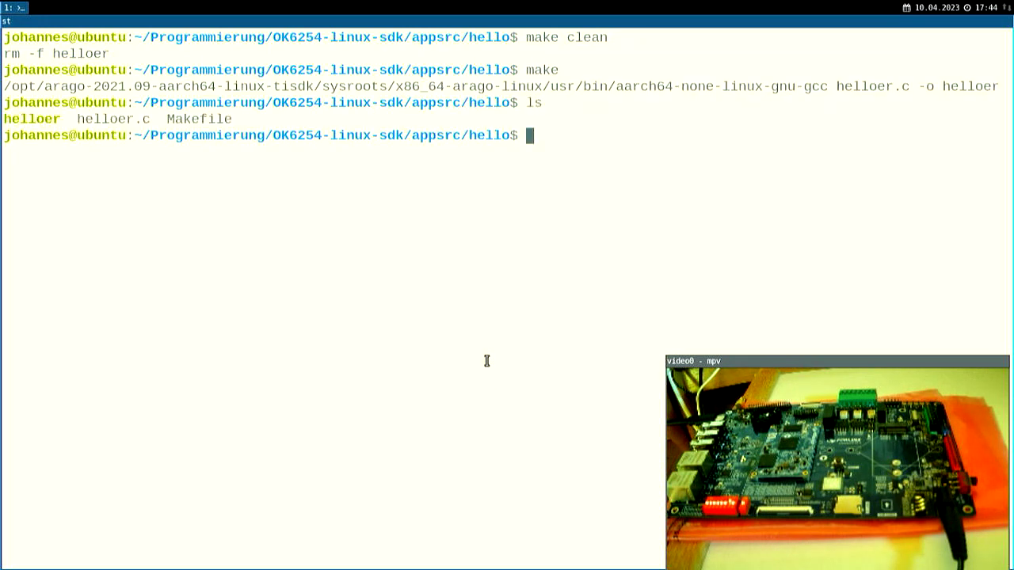
text(sudo make apply)
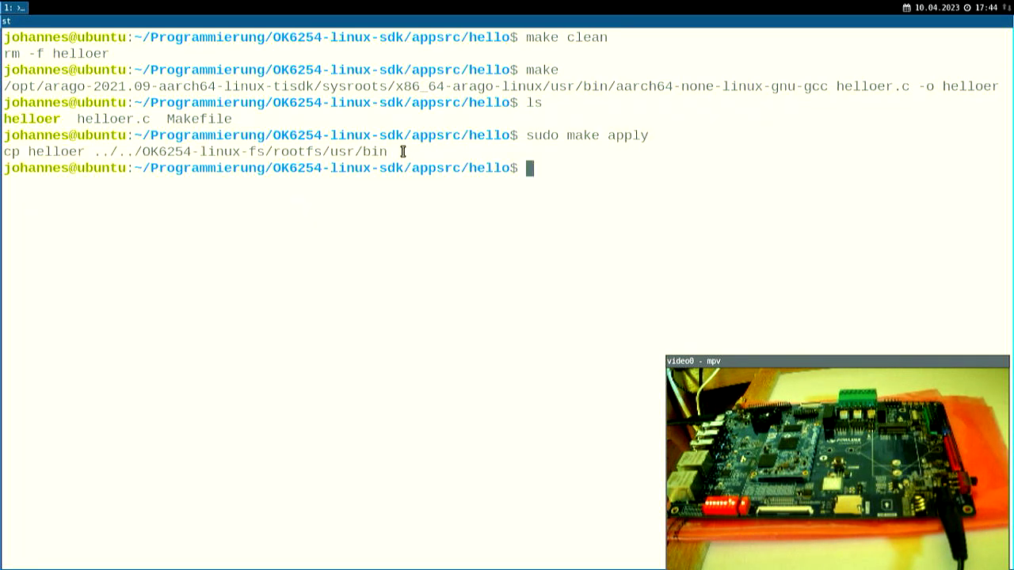
text(ls /m)
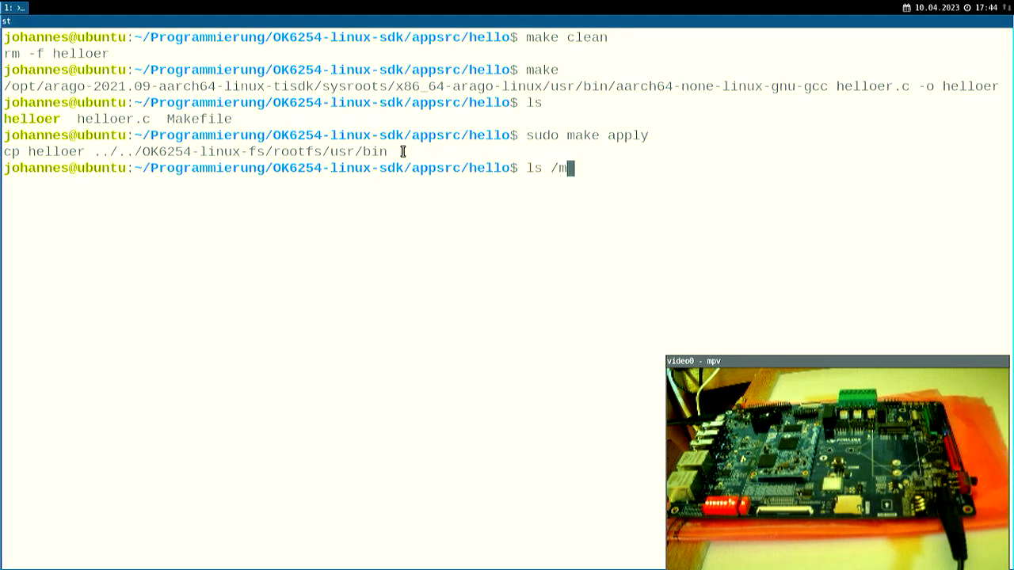
text(edia/johannes/)
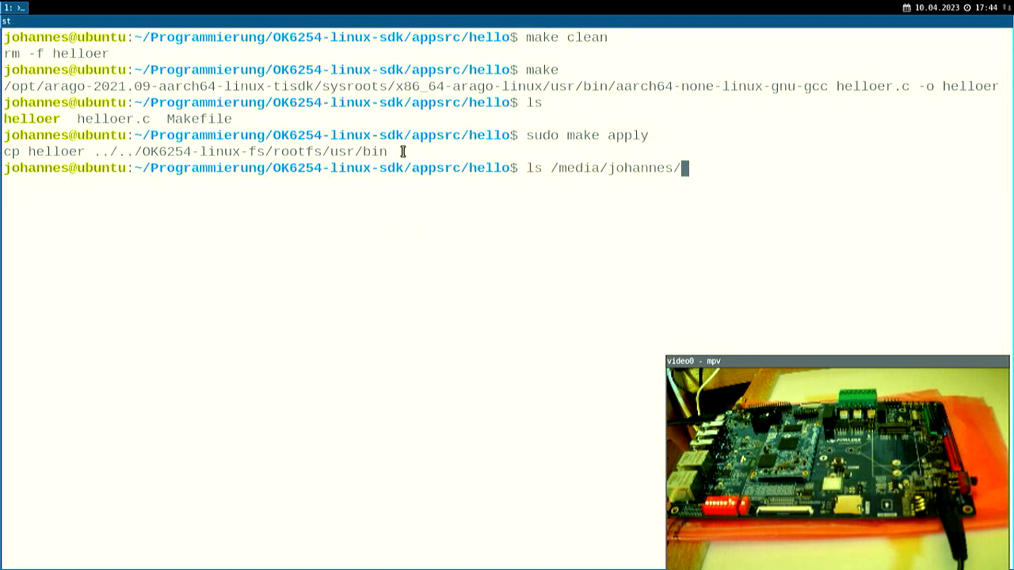
text(rootfs/)
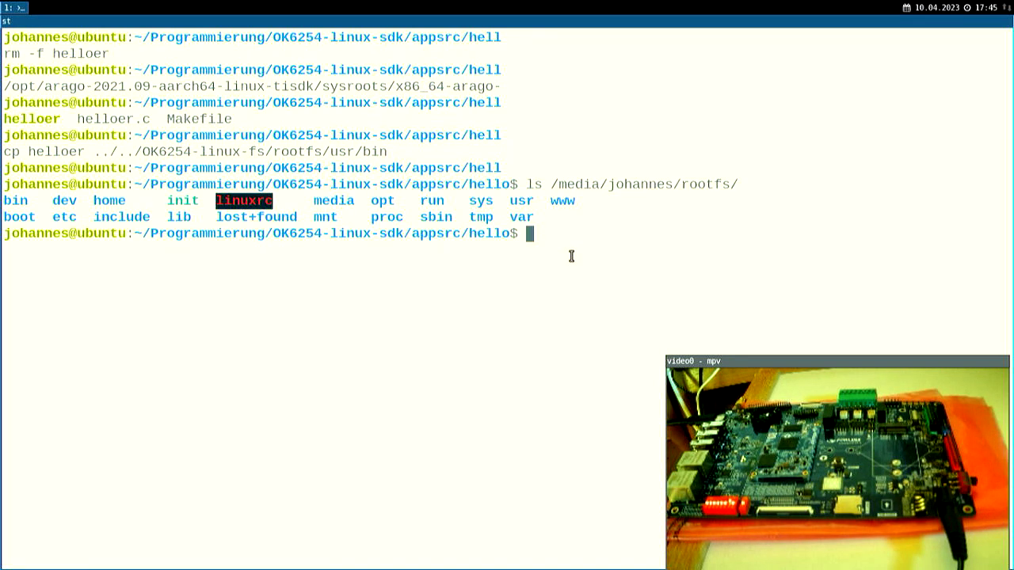
Step: cd ../../ and recall and run the earlier sudo rsync -ax command to sync the rootfs onto the SD card
text(cd ../../)
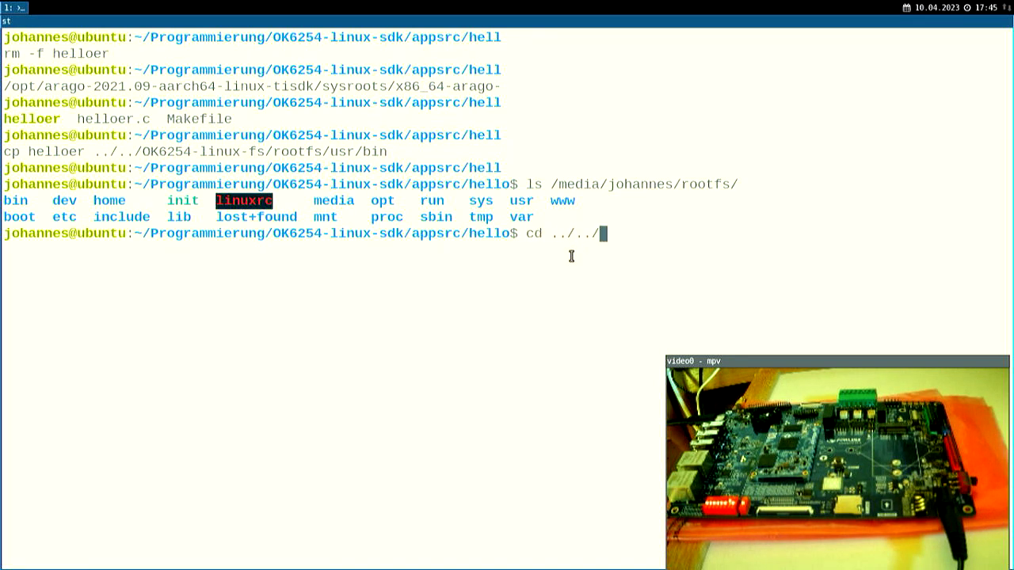
key(Ctrl+r)
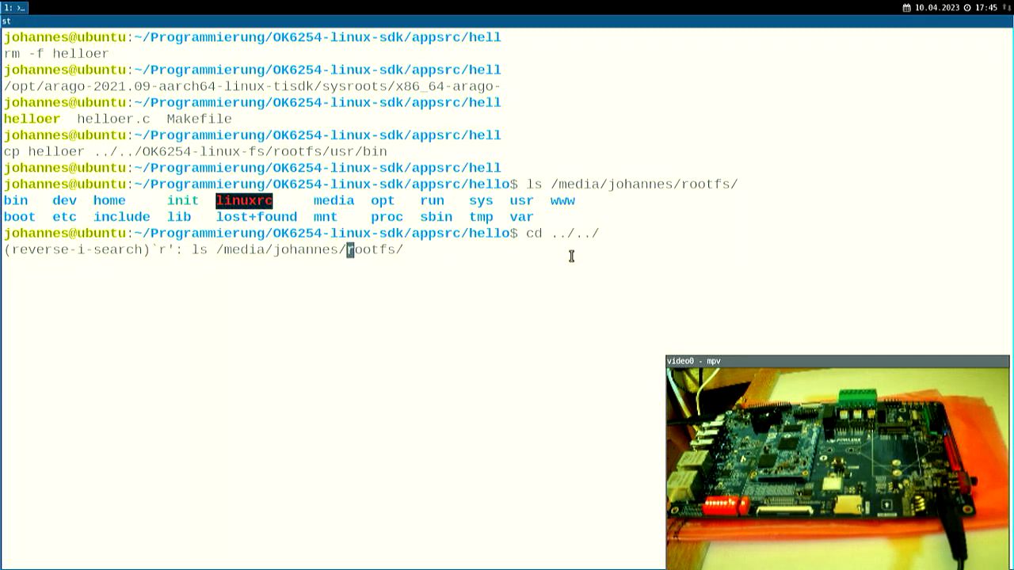
text(sy)
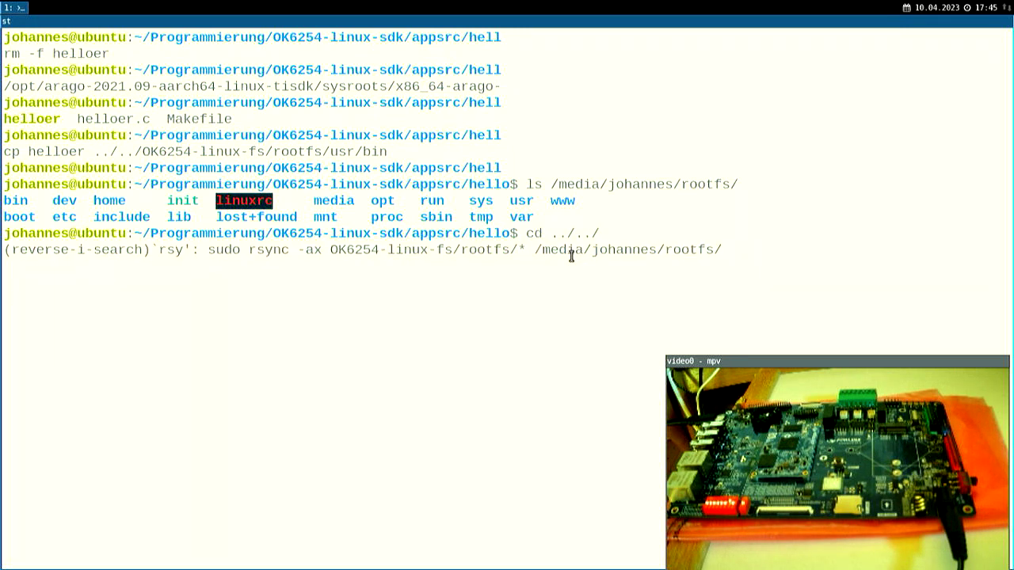
key(Enter)
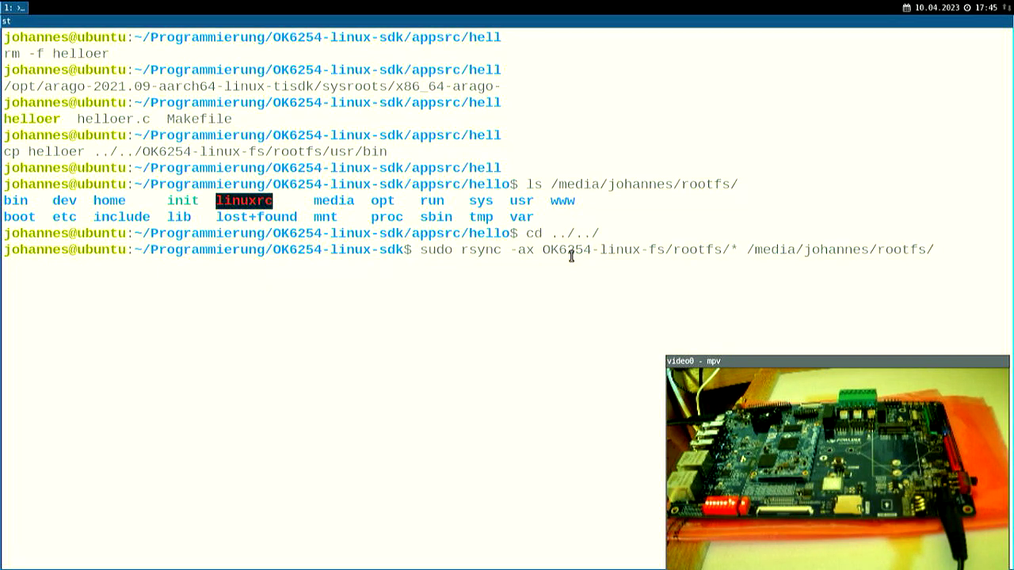
Step: List usr/bin/helloer in the SDK rootfs and /media/johannes/rootfs to confirm it was copied
text(ls)
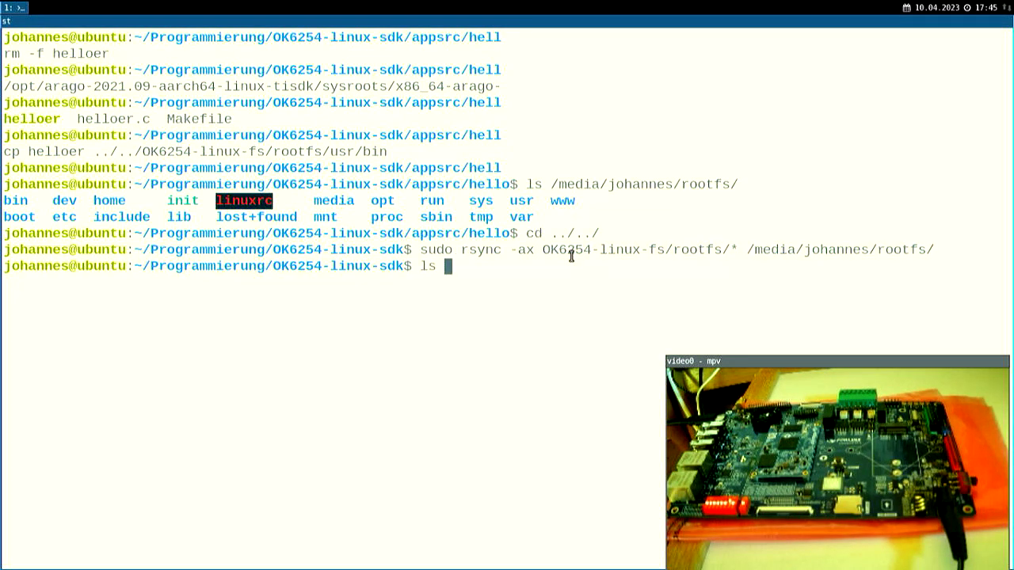
text(!:)
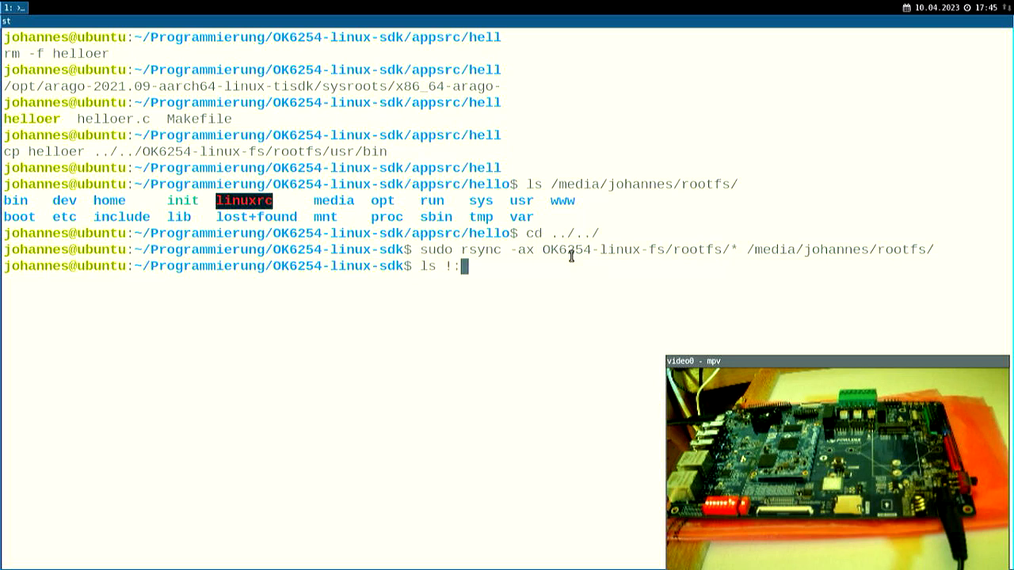
text(3/)
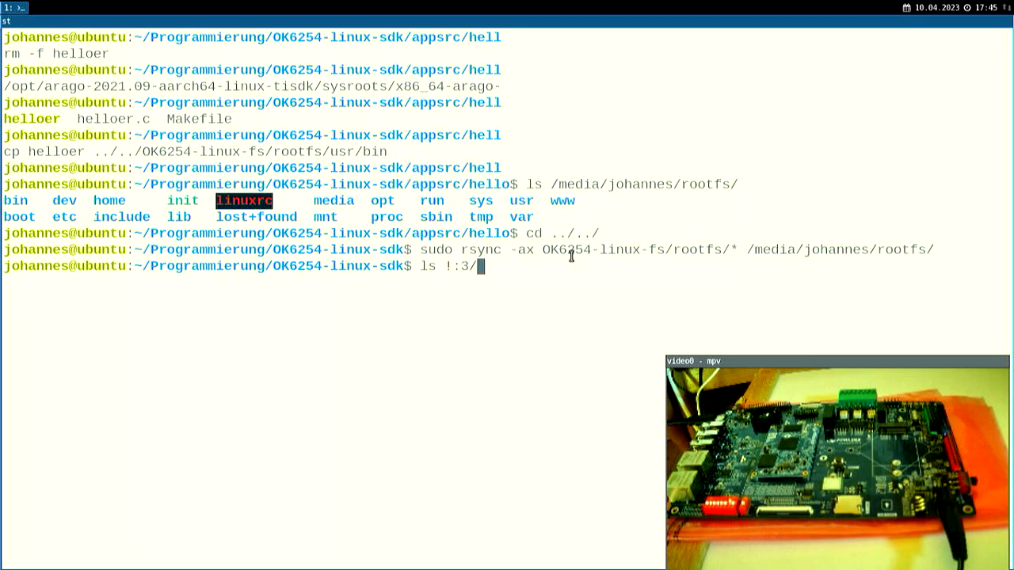
text(usr)
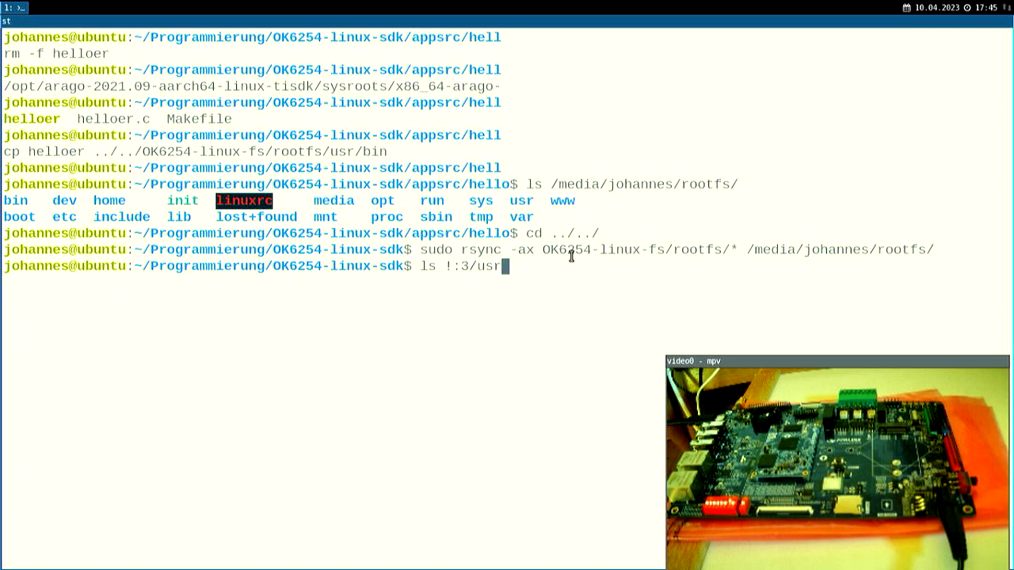
text(/bin/hello*)
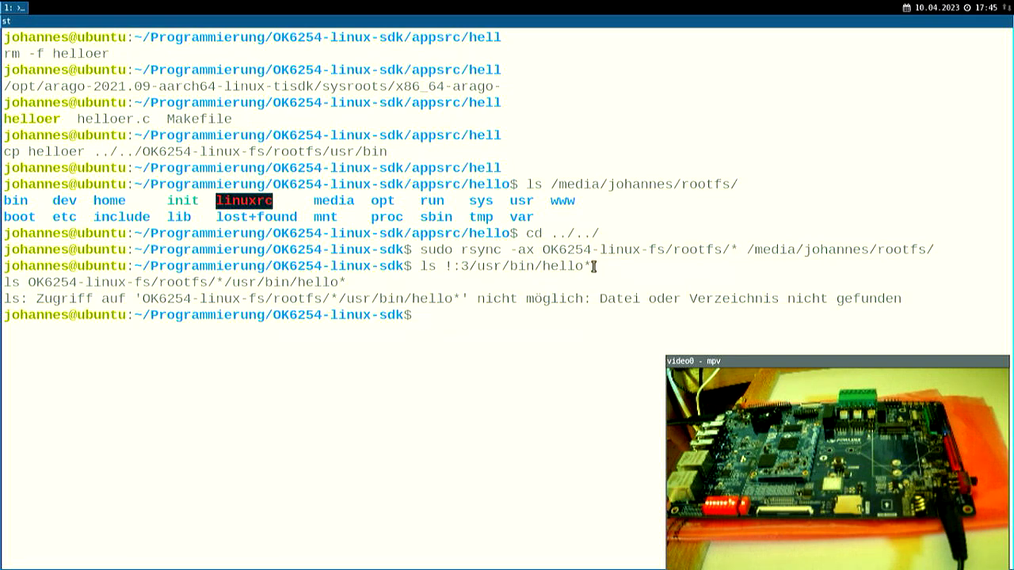
text(ls OK6254-linux-fs/rootfs/*/usr/bin/hello)
text(ls /media/)
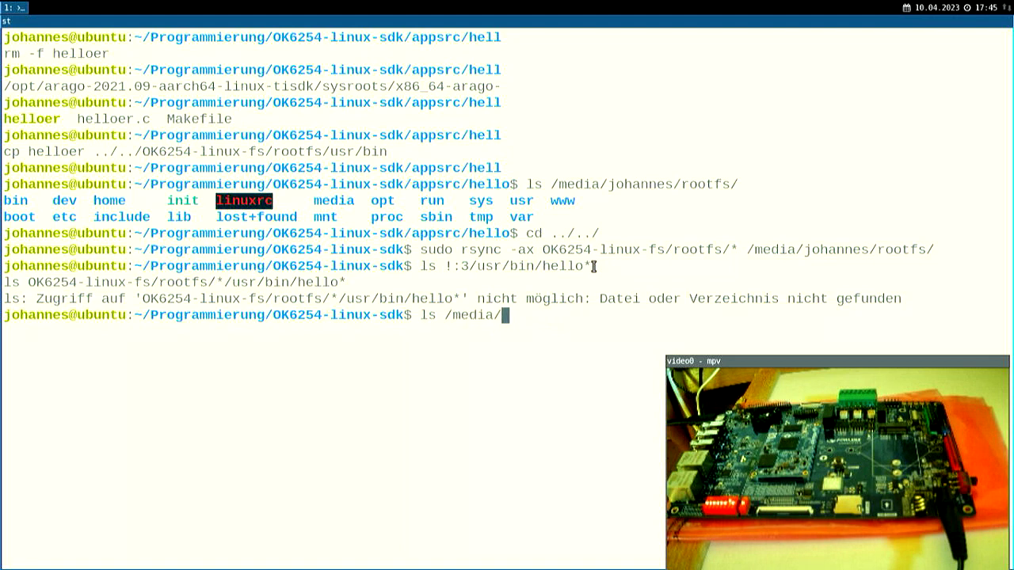
text(johannes/rootfs/usr/bin/helloer)
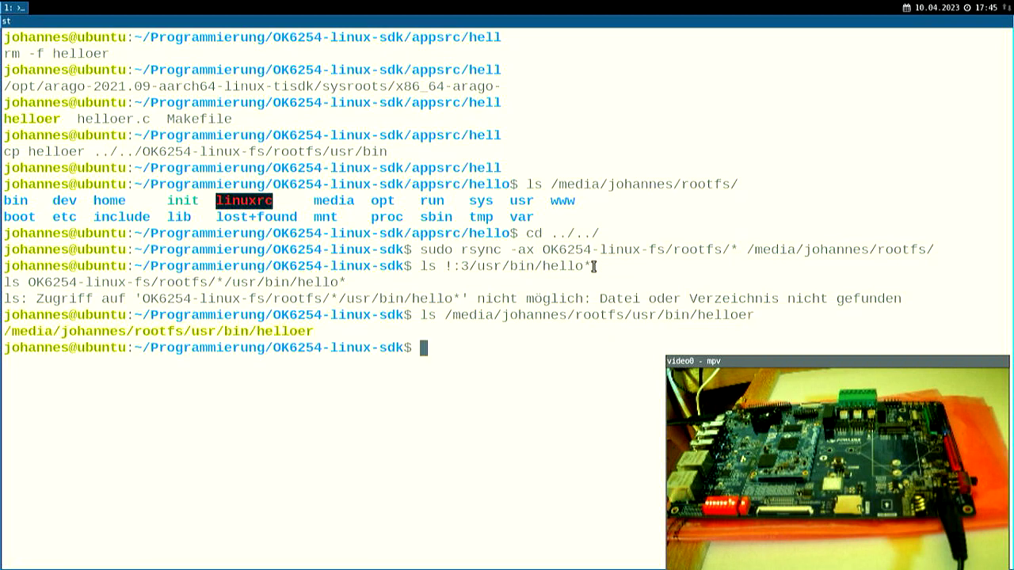
text(sudo)
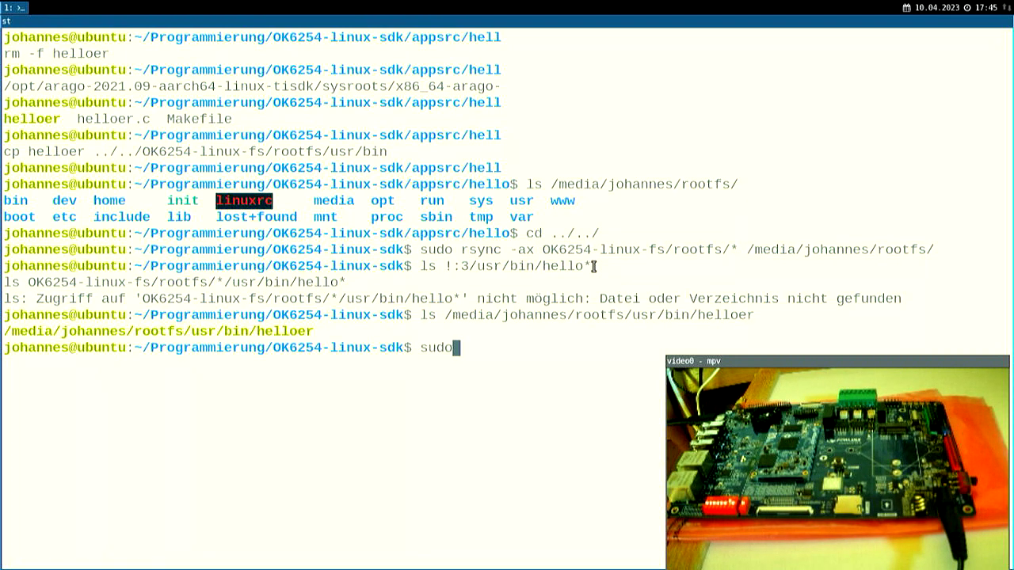
text(screen)
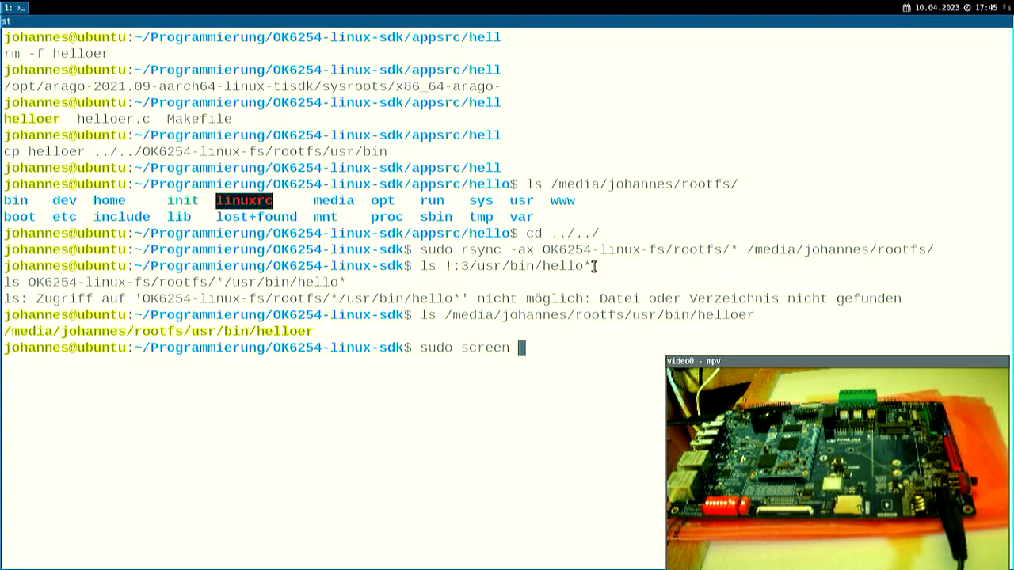
Step: Start sudo screen on /dev/ttyACM1 at 115200 and watch the OK6254 board boot to a root prompt
text(/dev/)
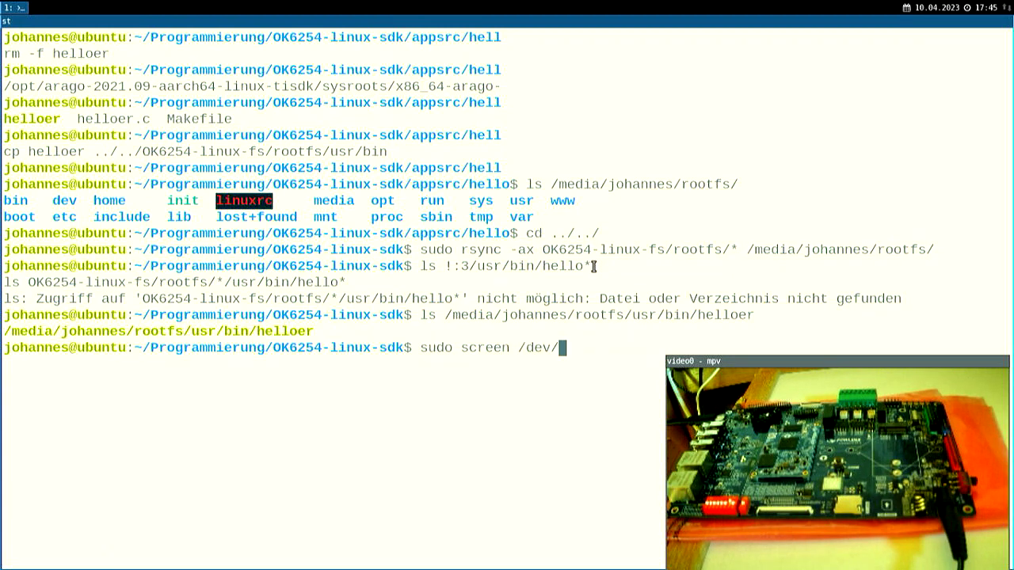
text(ttyACM1 115200)
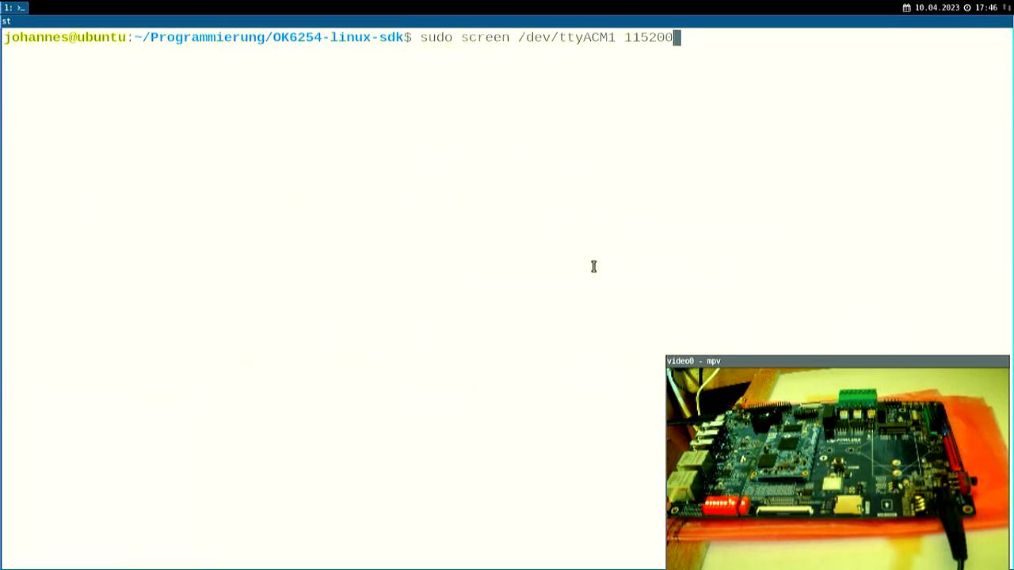
key(Return)
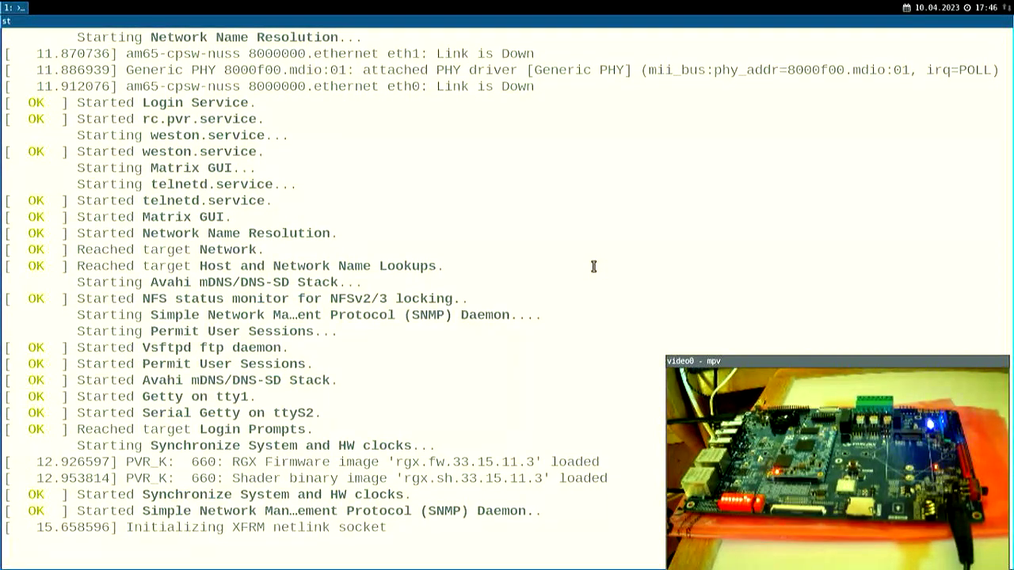
scroll(down, 3)
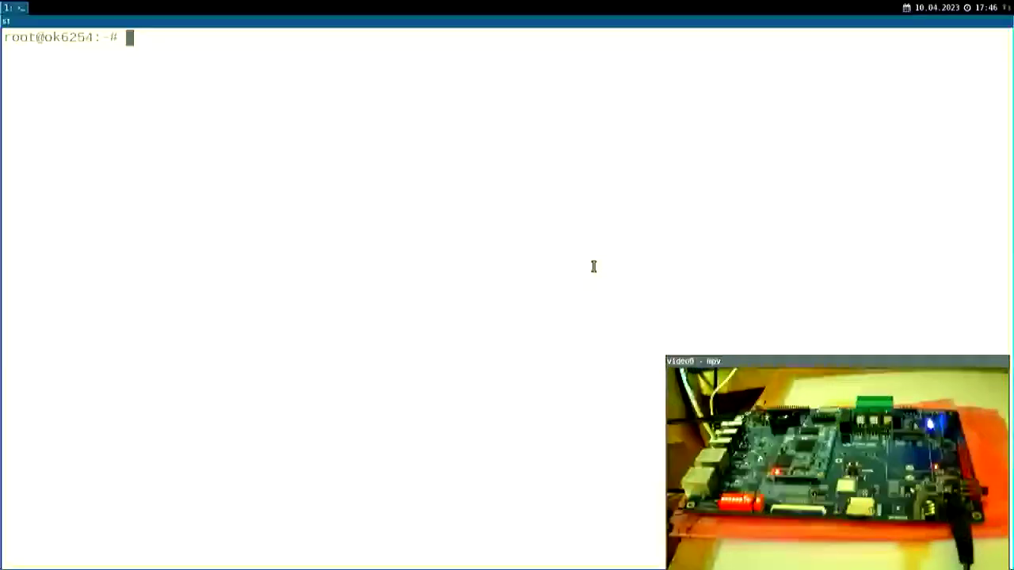
Step: On the board, run ls /usr/bin/helloer to confirm it exists and start invoking helloer
text(ls /usr/bin/h)
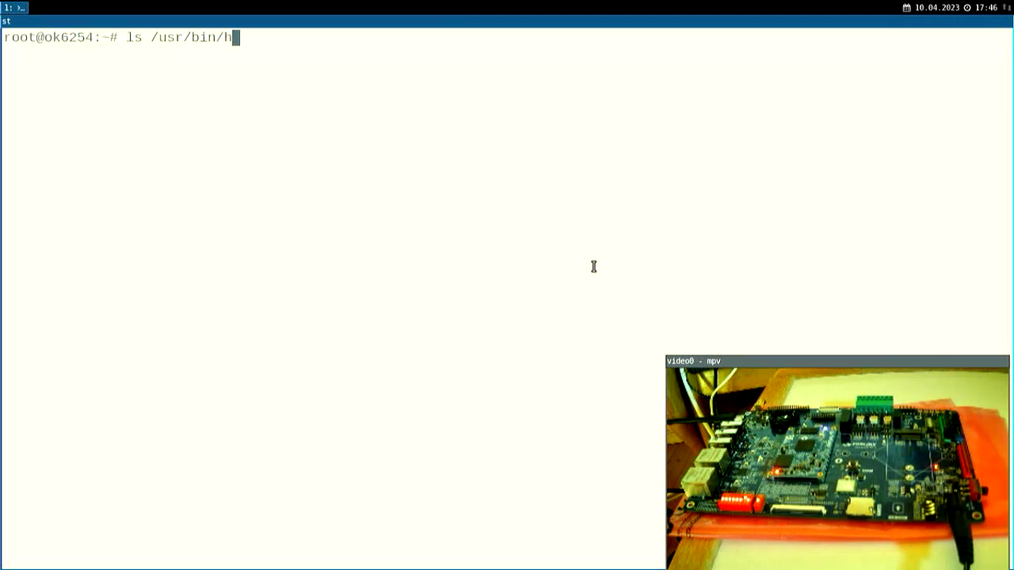
text(elloer)
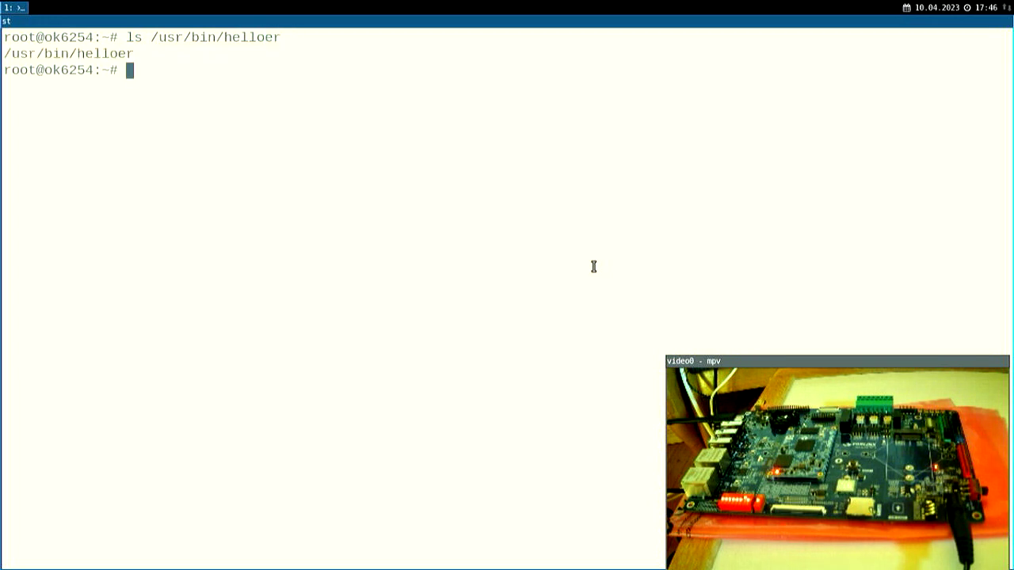
text(hell)
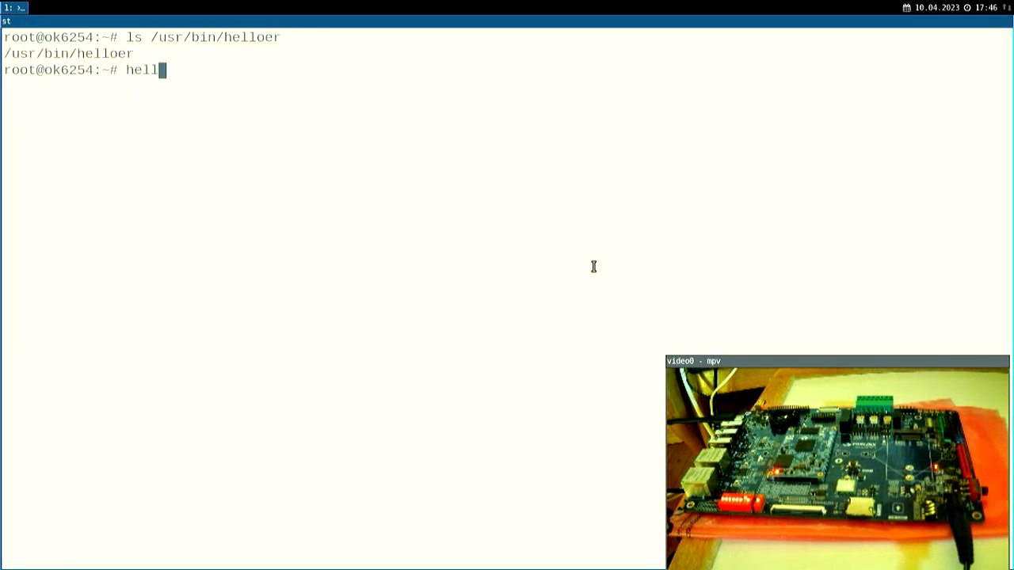